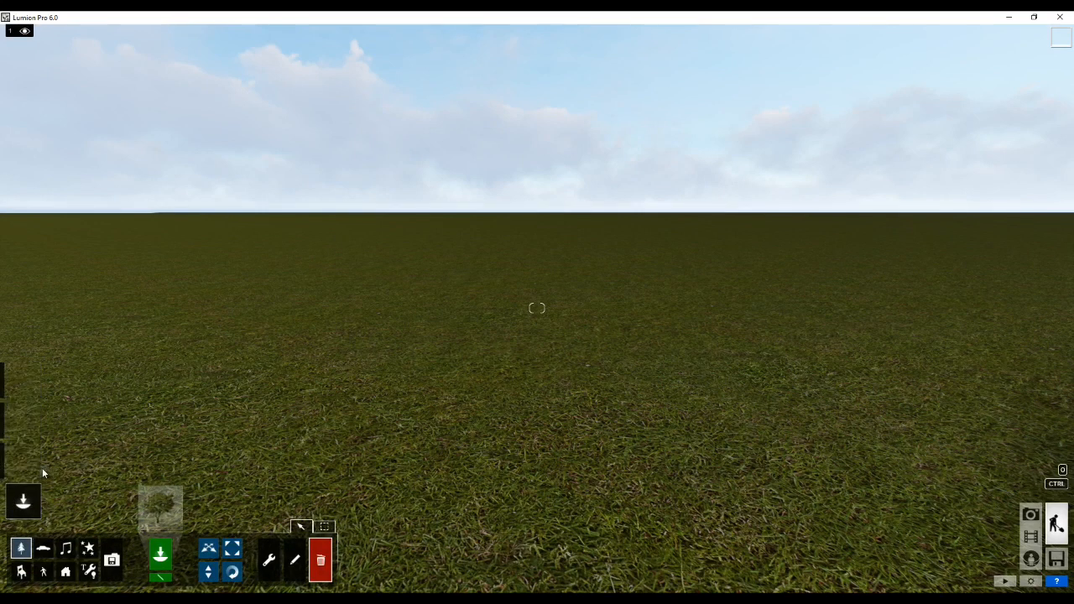
- Browse the Nature Library's pine tree collections from the object category panel
left_click(23, 460)
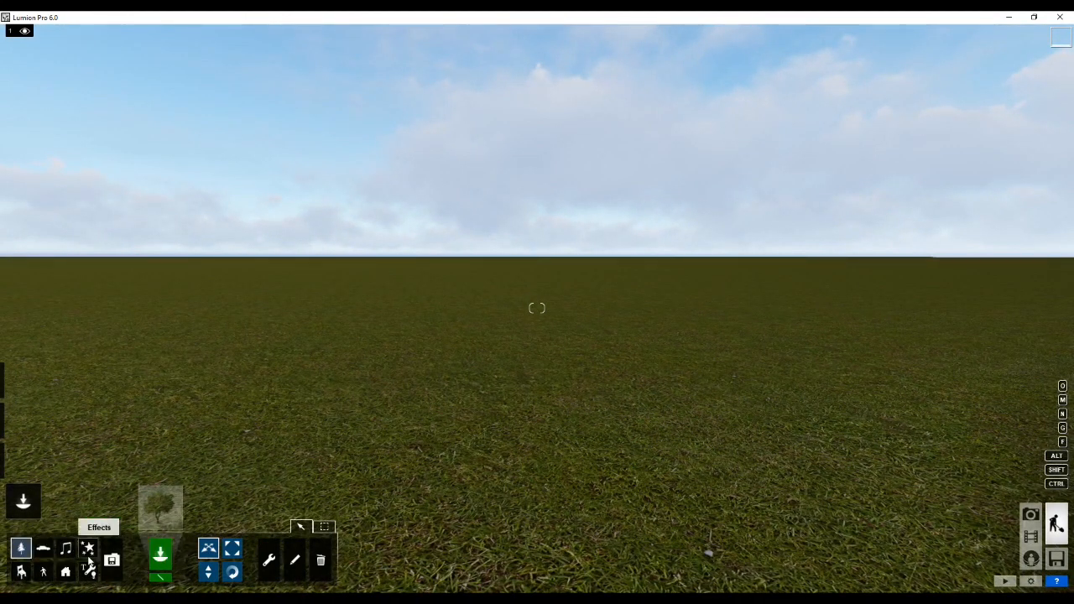
mouse_move(111, 561)
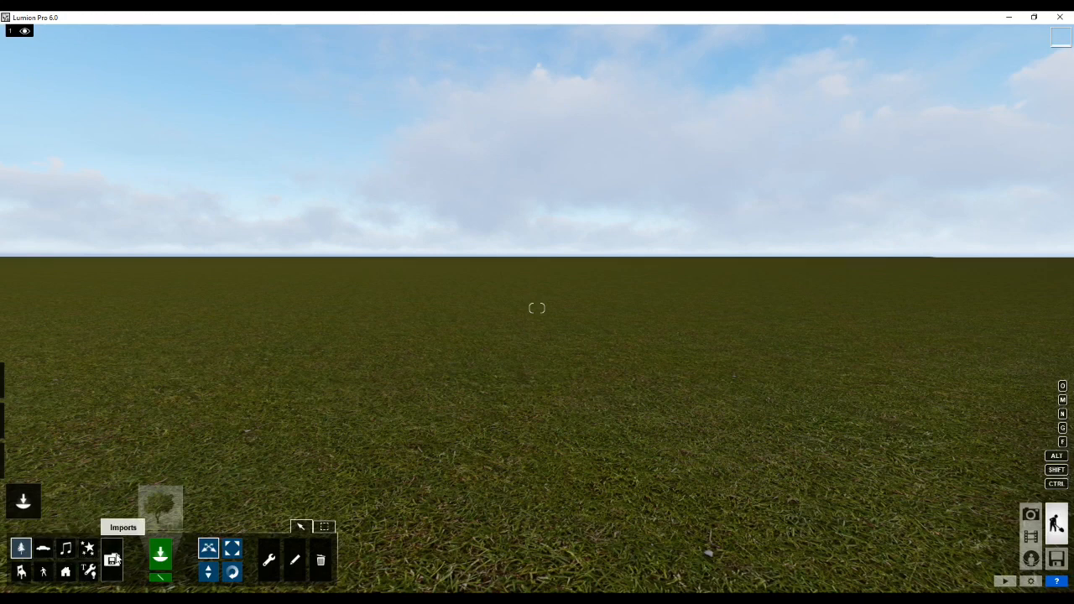
mouse_move(44, 547)
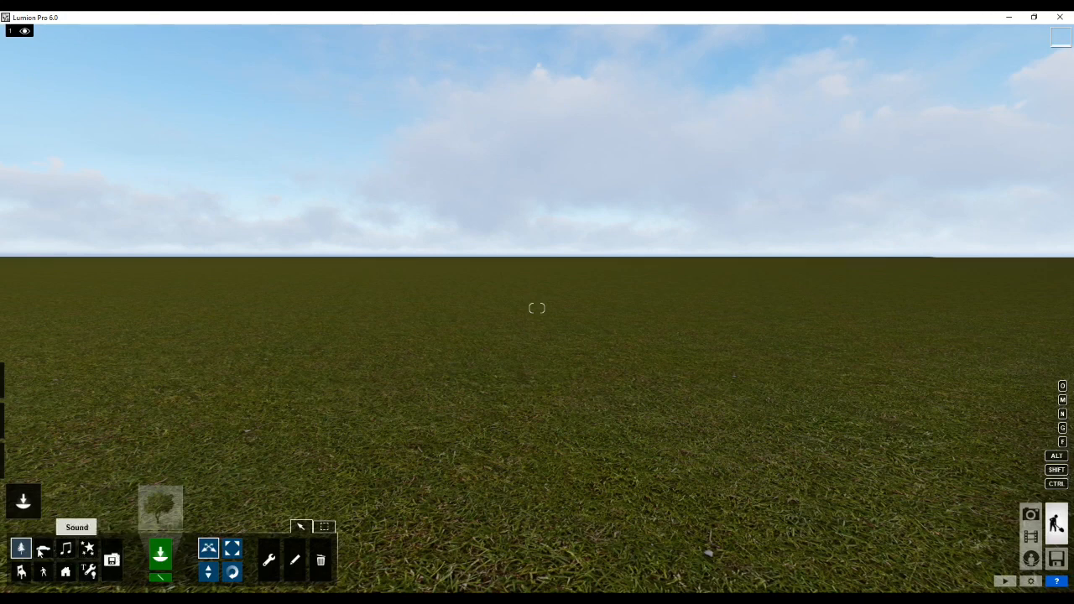
left_click(43, 547)
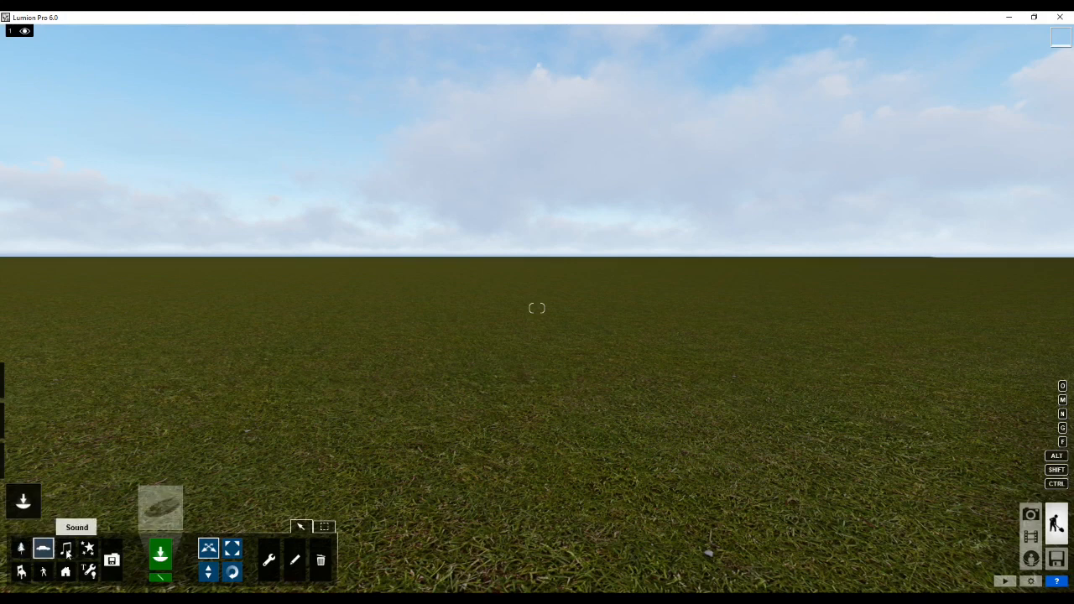
mouse_move(88, 570)
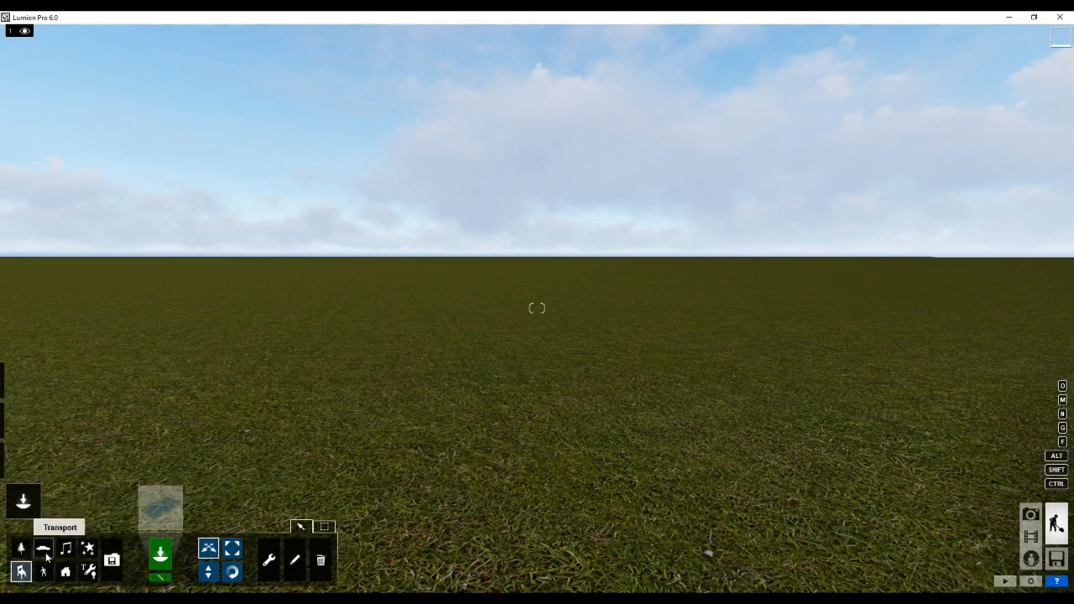
left_click(43, 547)
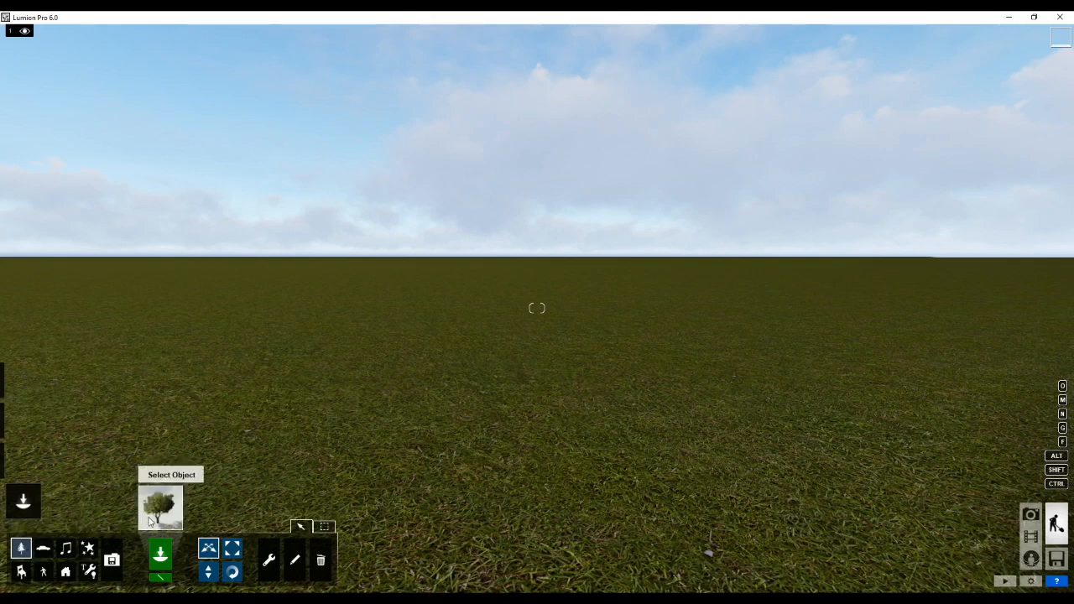
left_click(162, 506)
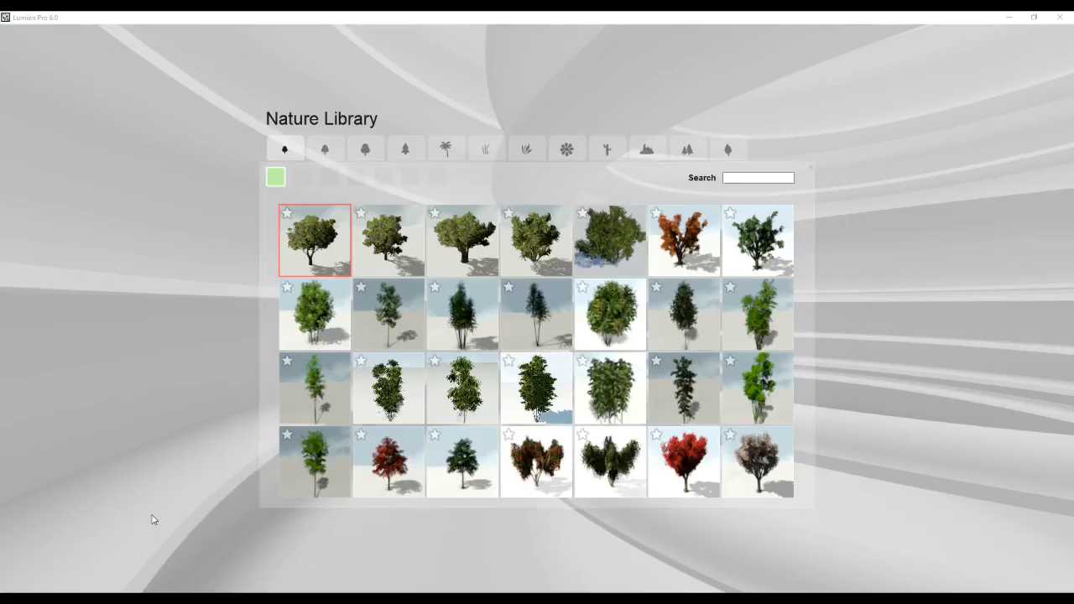
mouse_move(326, 150)
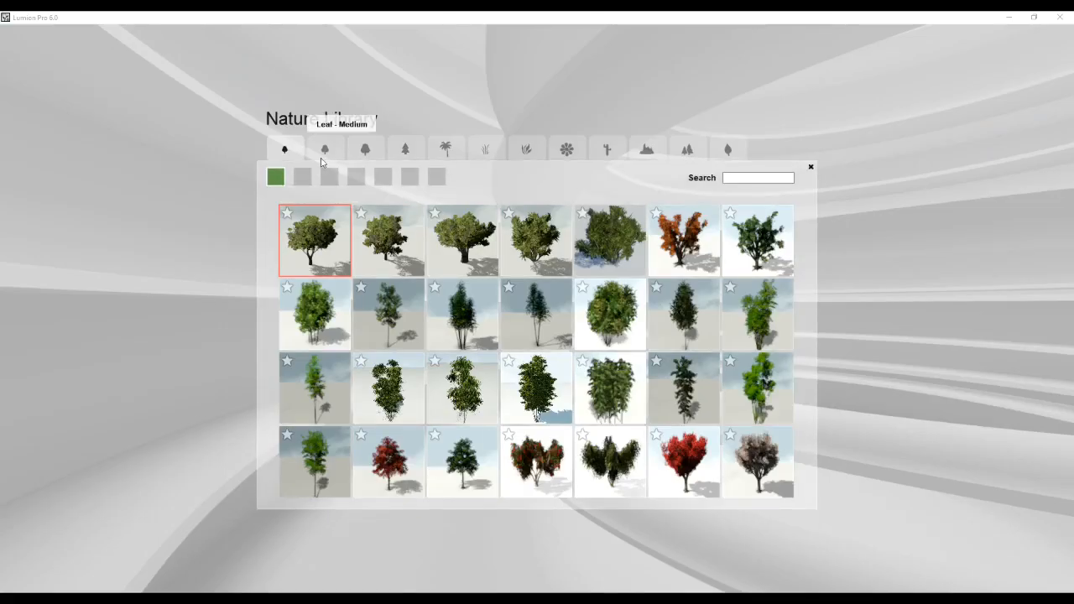
left_click(405, 150)
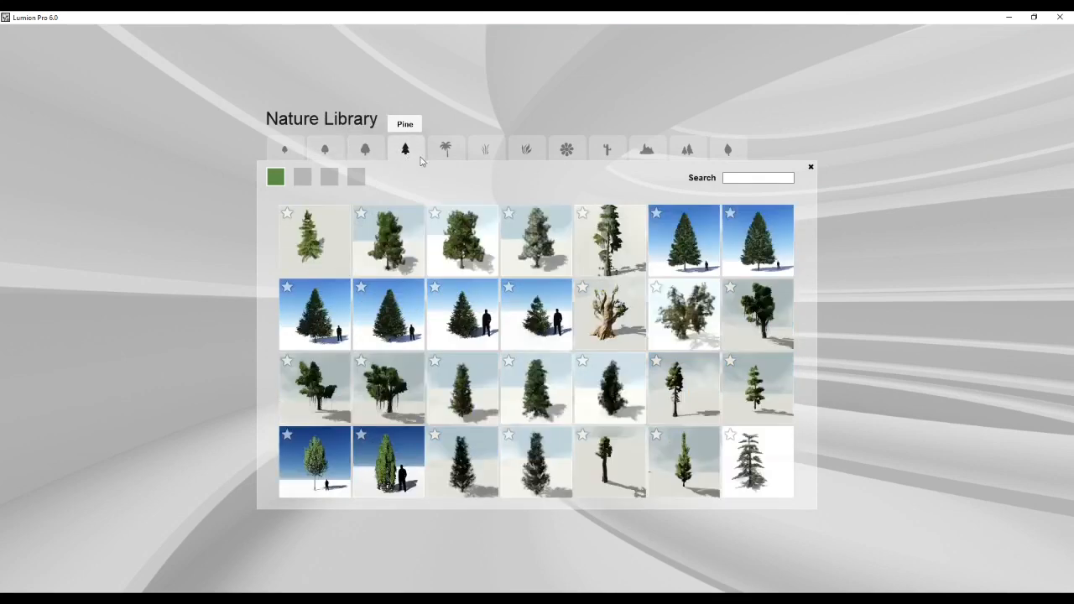
left_click(446, 150)
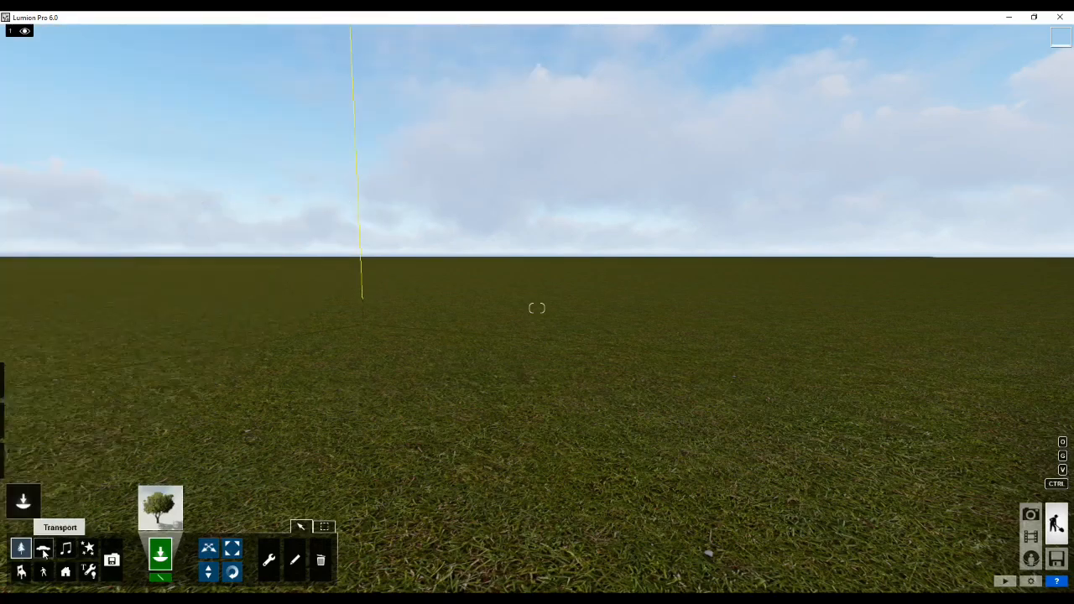
- Switch to the Transport Library and view its Cars and Construction vehicle models
left_click(20, 547)
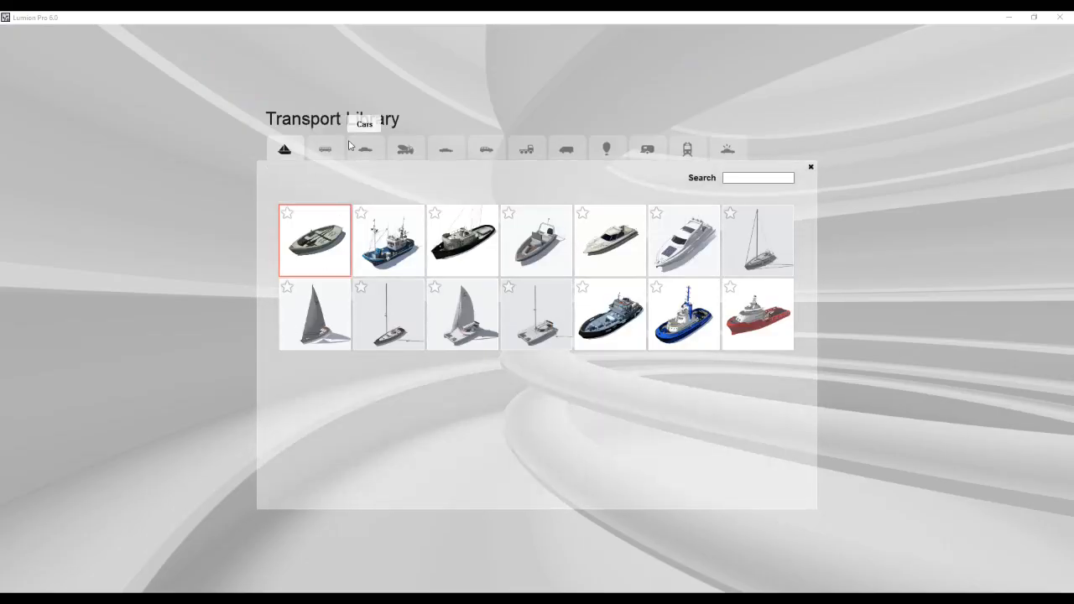
left_click(366, 148)
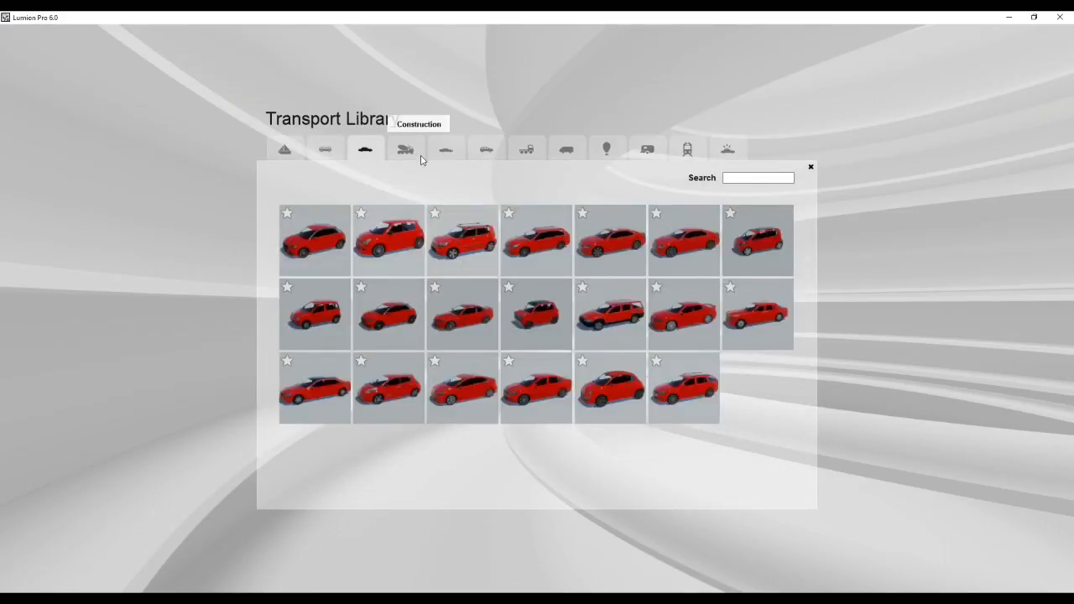
left_click(485, 148)
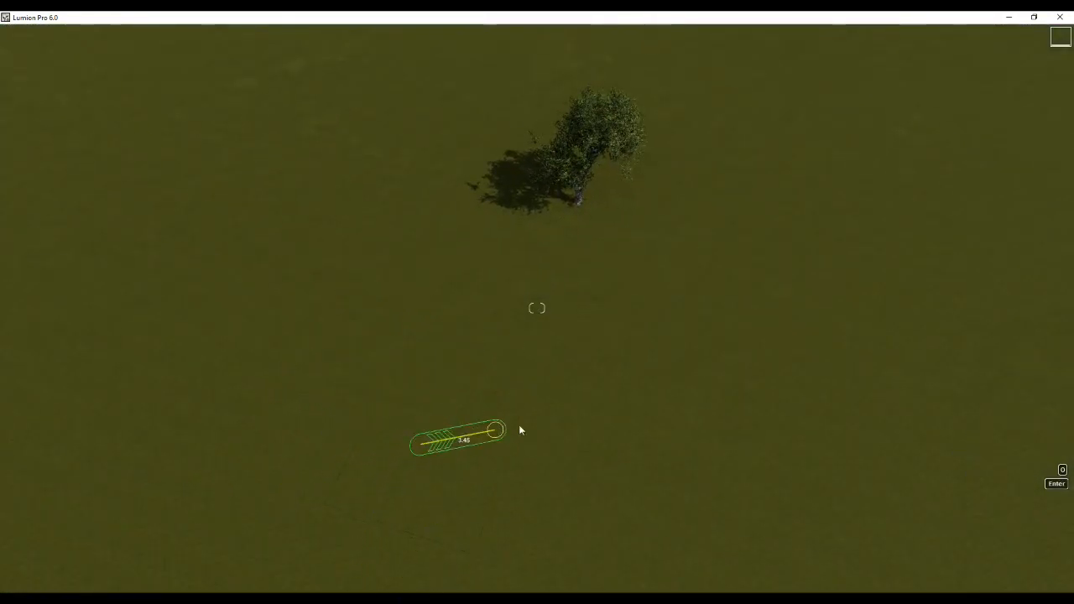
- Draw a mass-placement line of trees across the field with randomized direction and varied spacing, then choose to add another object
left_click_drag(500, 430, 939, 117)
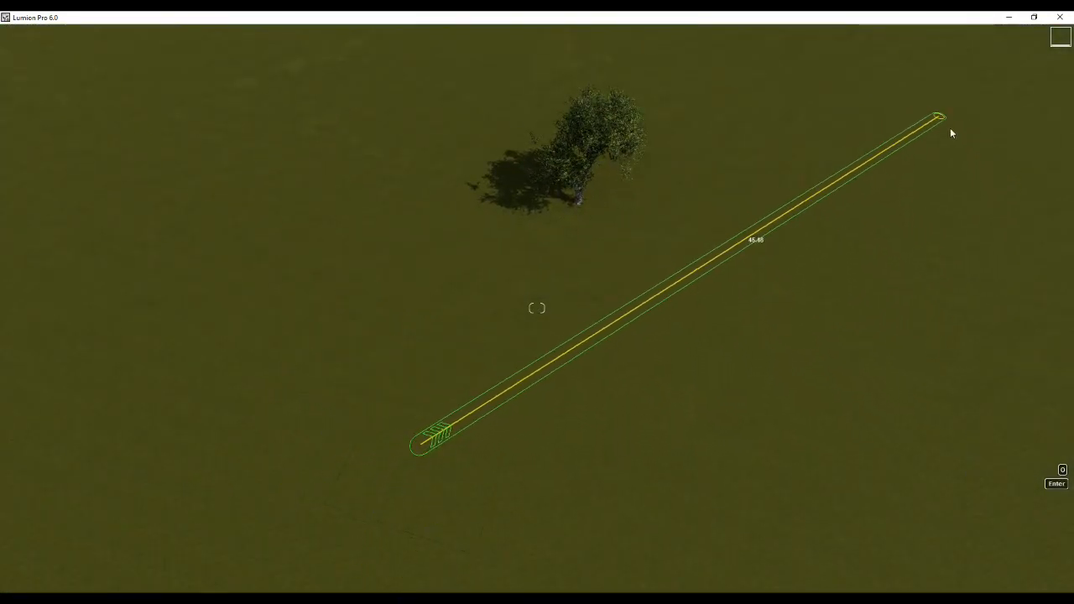
left_click_drag(939, 117, 1011, 188)
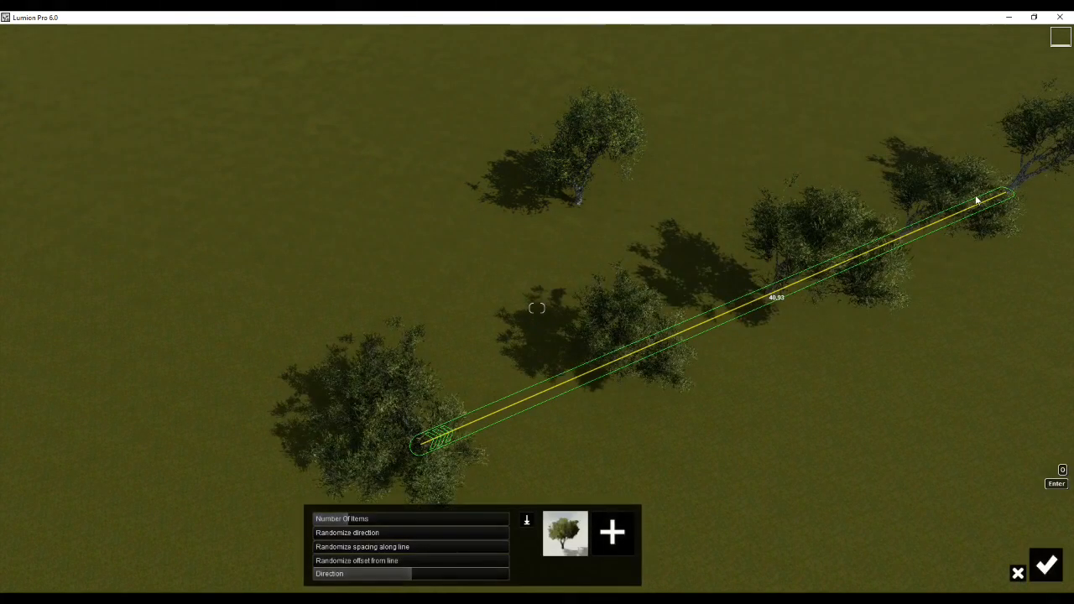
left_click(342, 519)
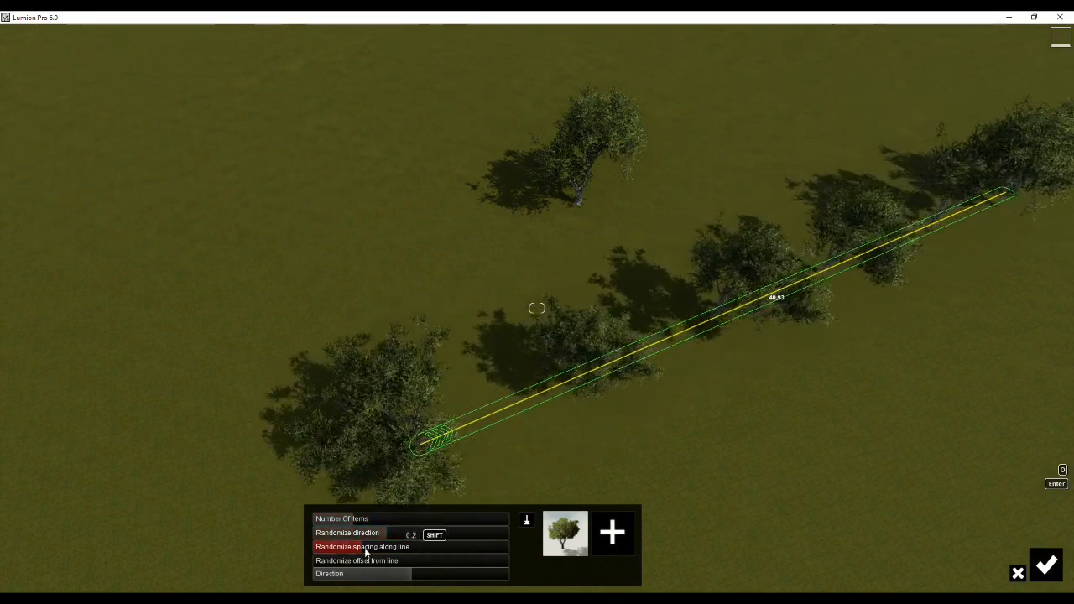
left_click_drag(390, 547, 423, 547)
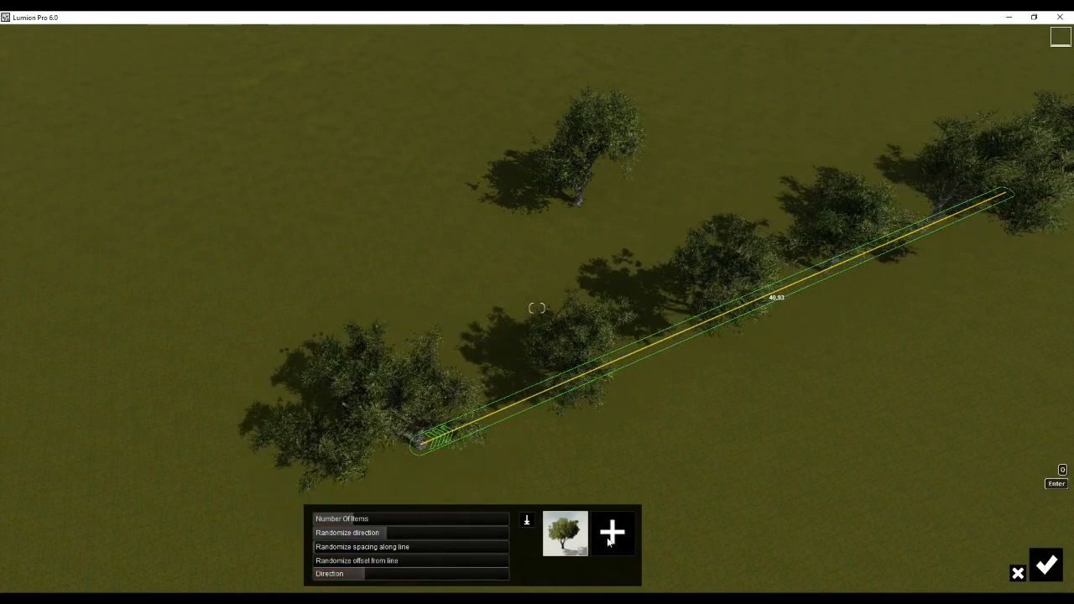
left_click(611, 532)
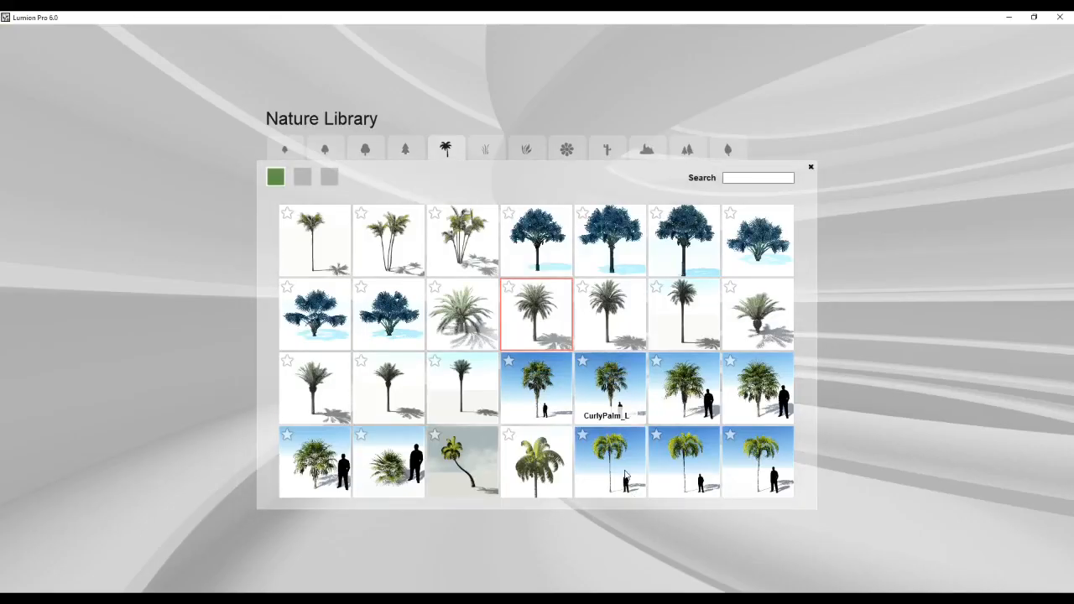
- Choose a tall palm from the palm collection as the object to place
left_click(611, 462)
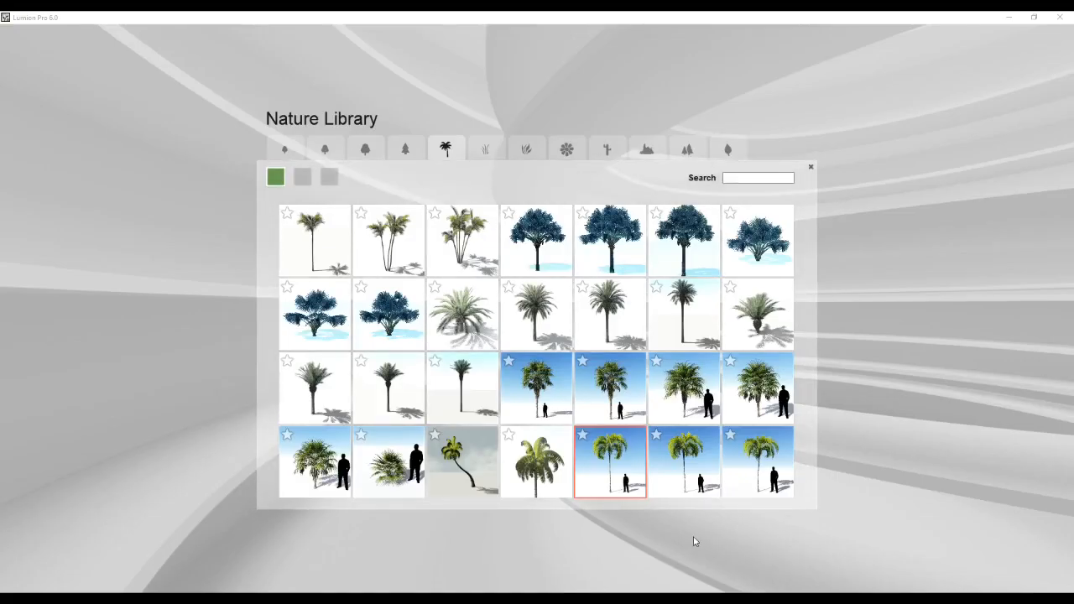
mouse_move(679, 543)
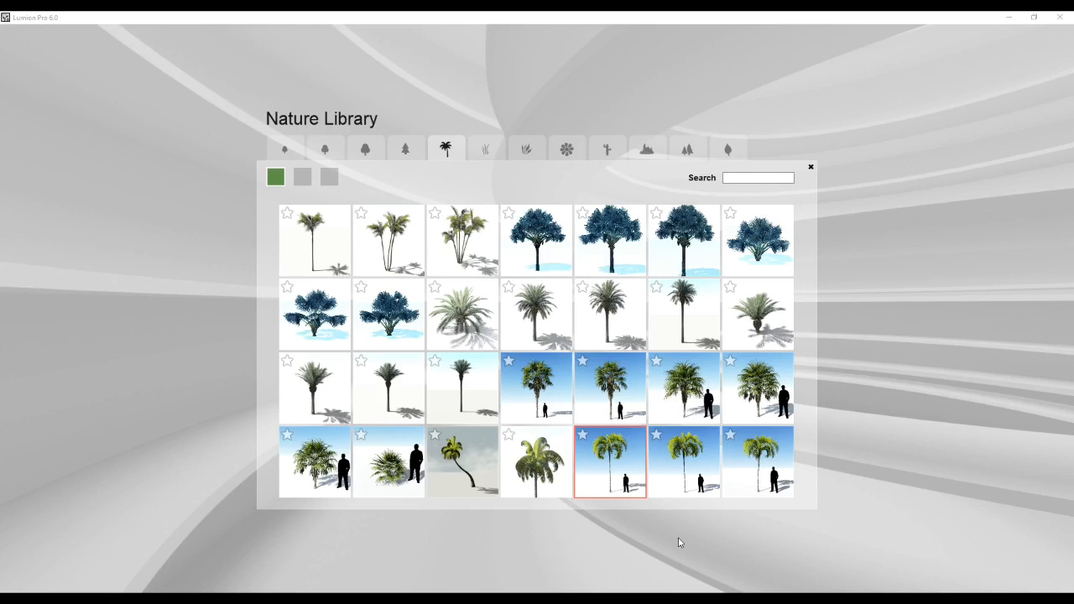
mouse_move(678, 544)
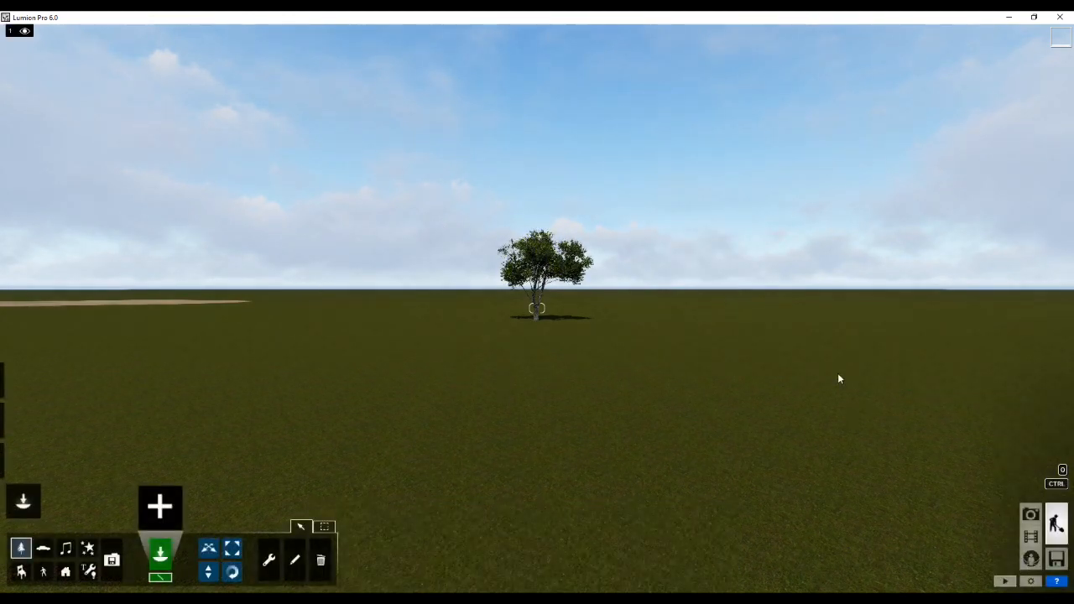
mouse_move(467, 439)
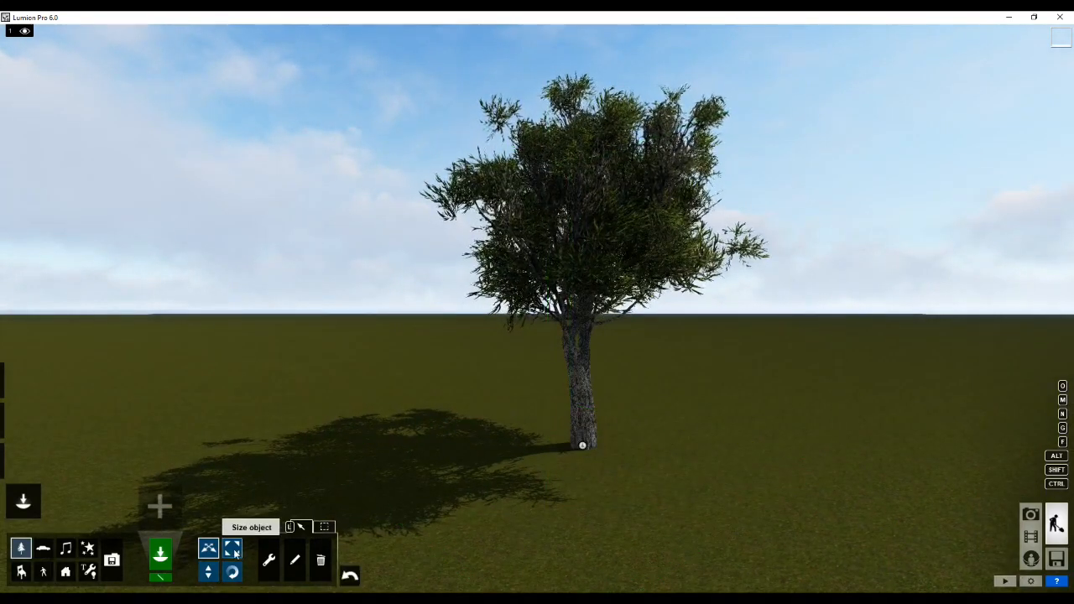
- Enlarge the lone tree and rotate its heading to face a new direction
left_click(231, 547)
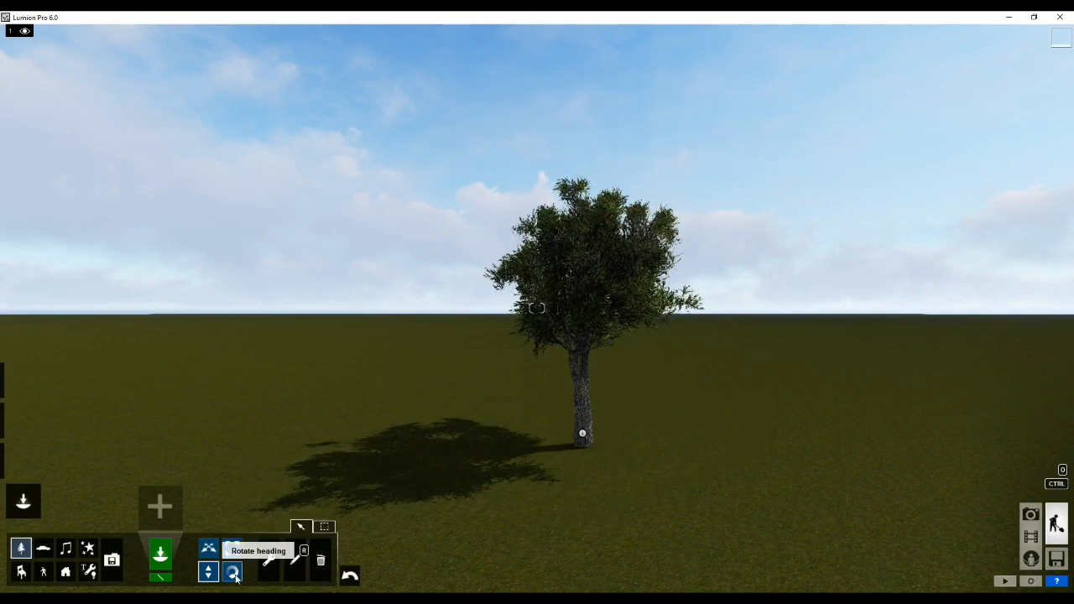
left_click(232, 571)
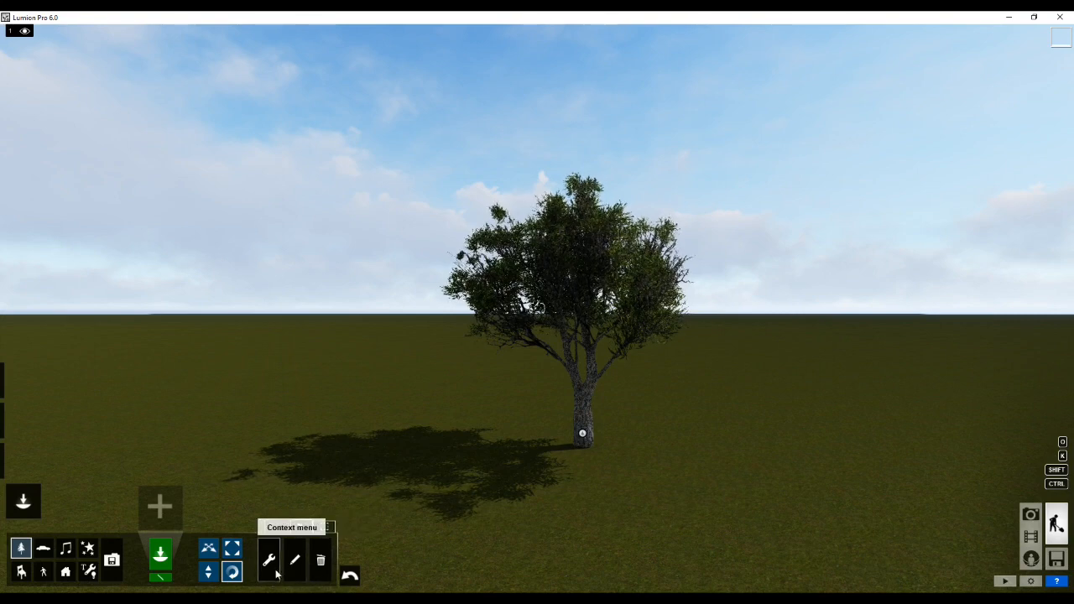
mouse_move(296, 560)
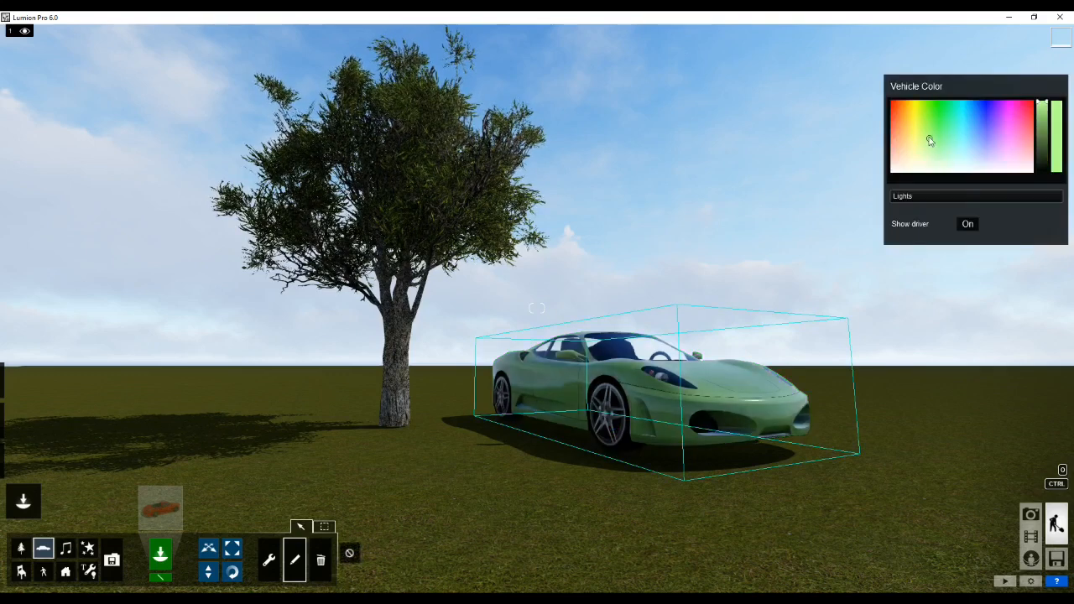
- Recolour the sports car to a pale yellow-green in the Vehicle Color picker
left_click(920, 148)
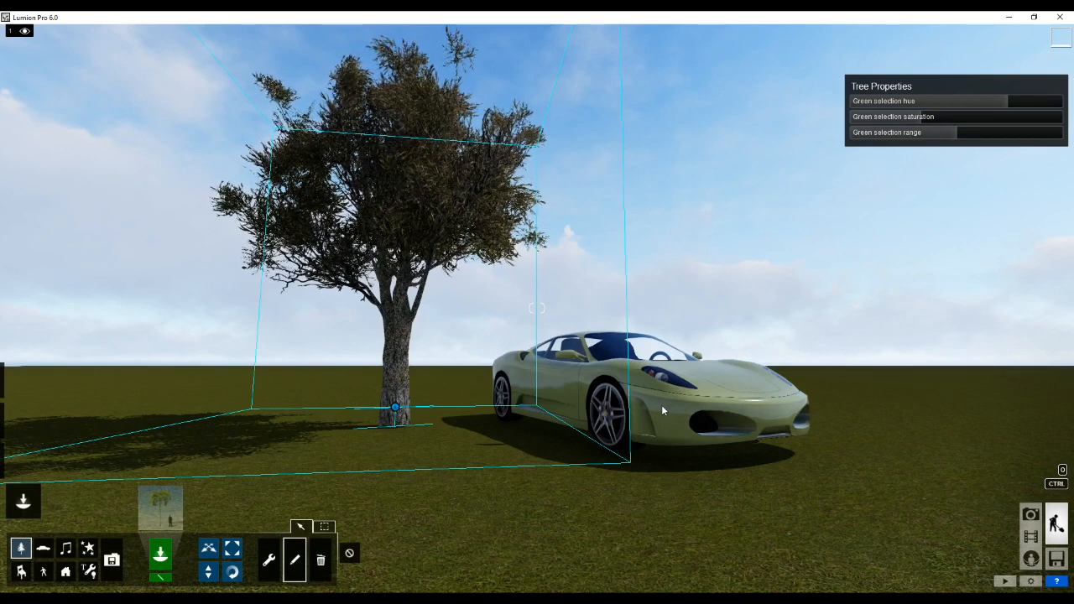
mouse_move(454, 559)
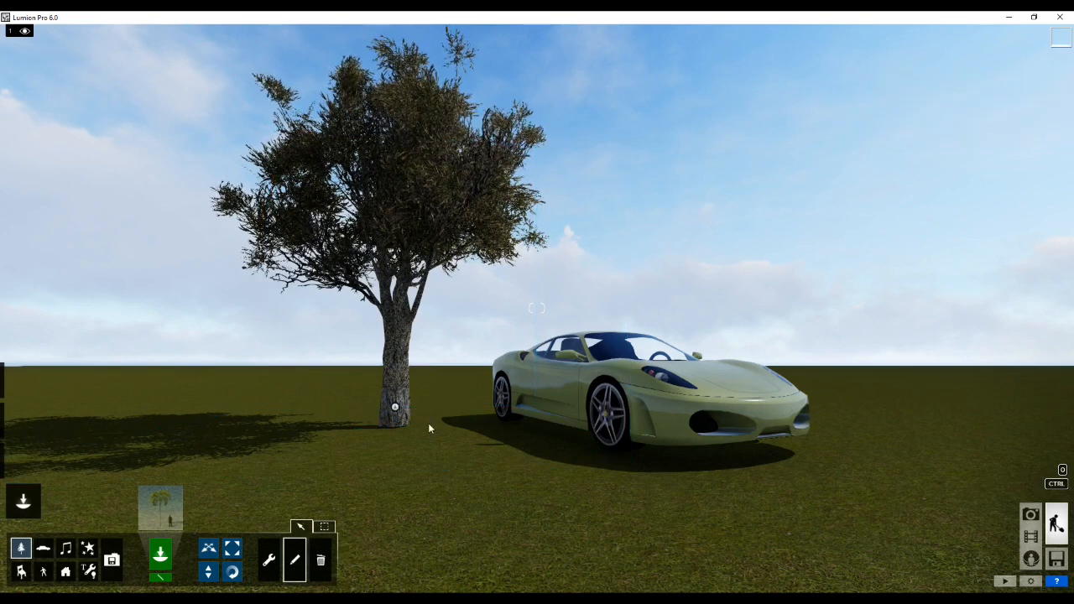
left_click(394, 407)
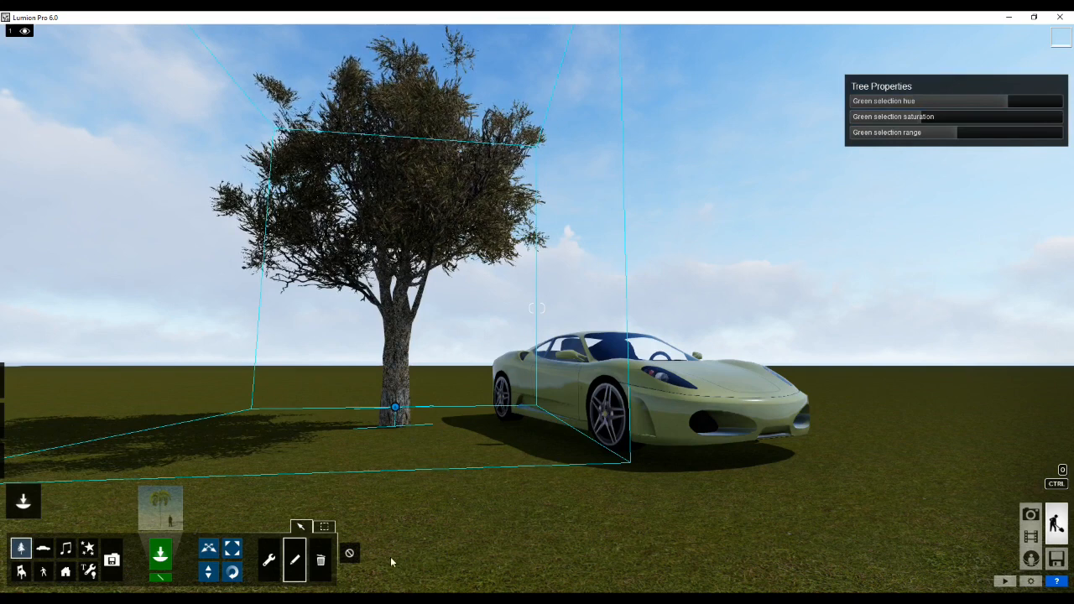
mouse_move(349, 554)
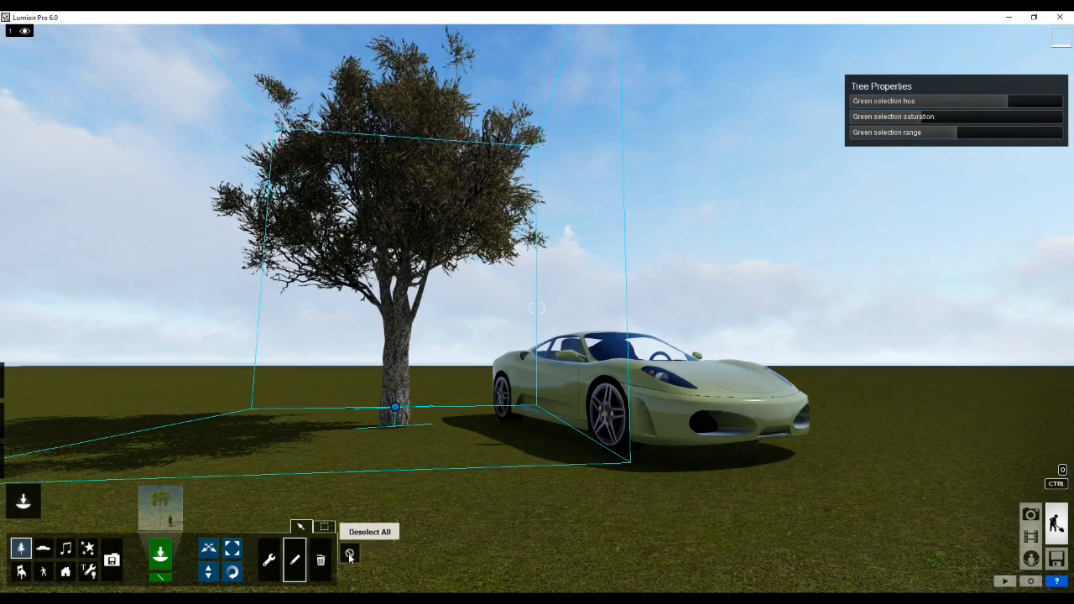
left_click(349, 553)
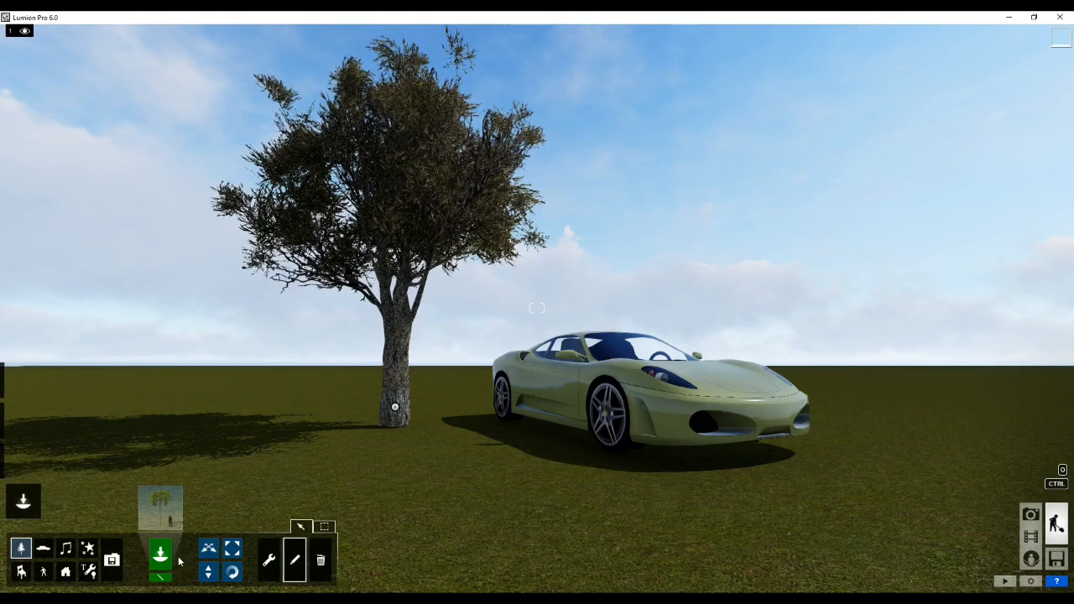
mouse_move(65, 547)
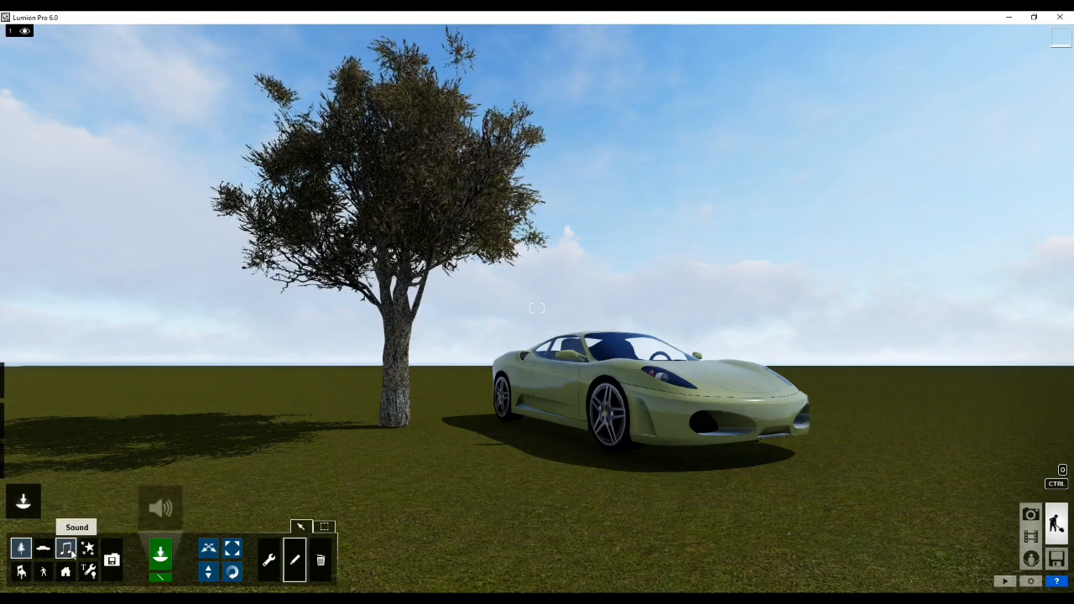
mouse_move(159, 507)
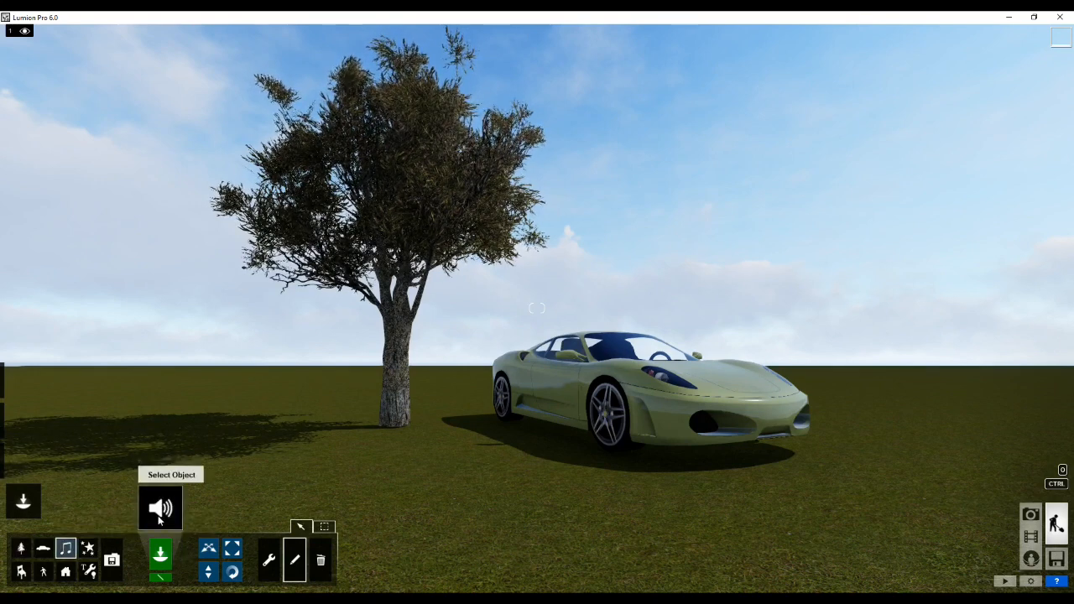
- Browse the Sound library, then the Lights and Utilities library's spotlights, before moving to Outdoor objects
left_click(159, 507)
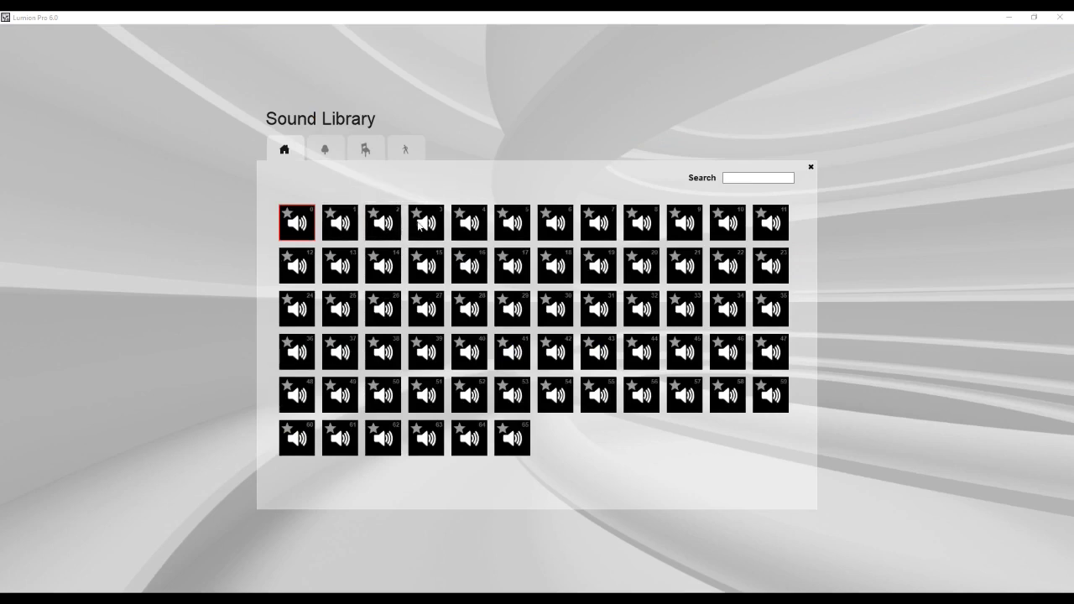
left_click(810, 166)
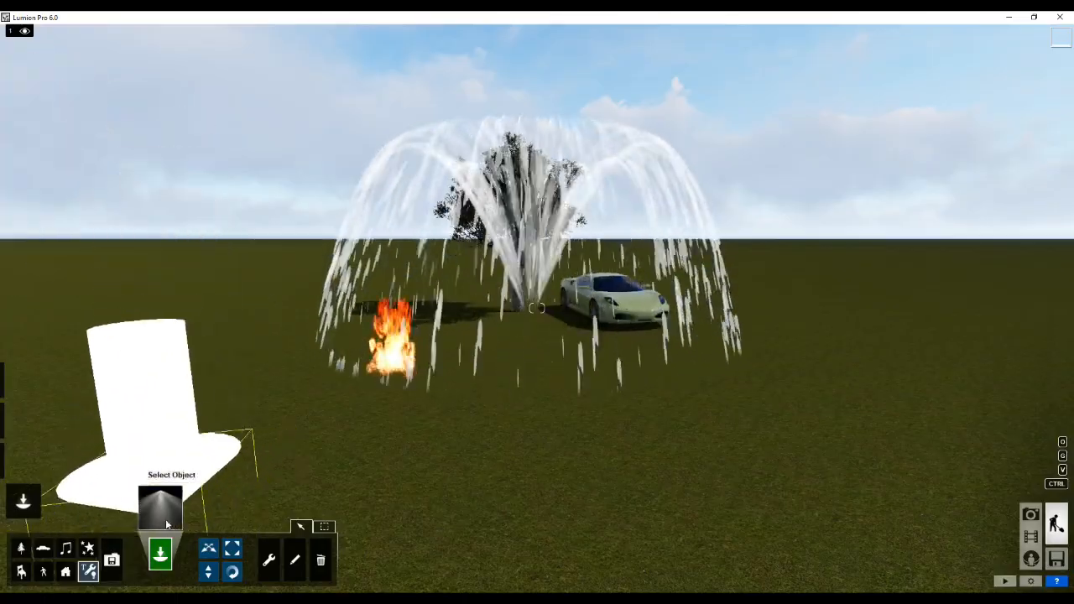
left_click(364, 150)
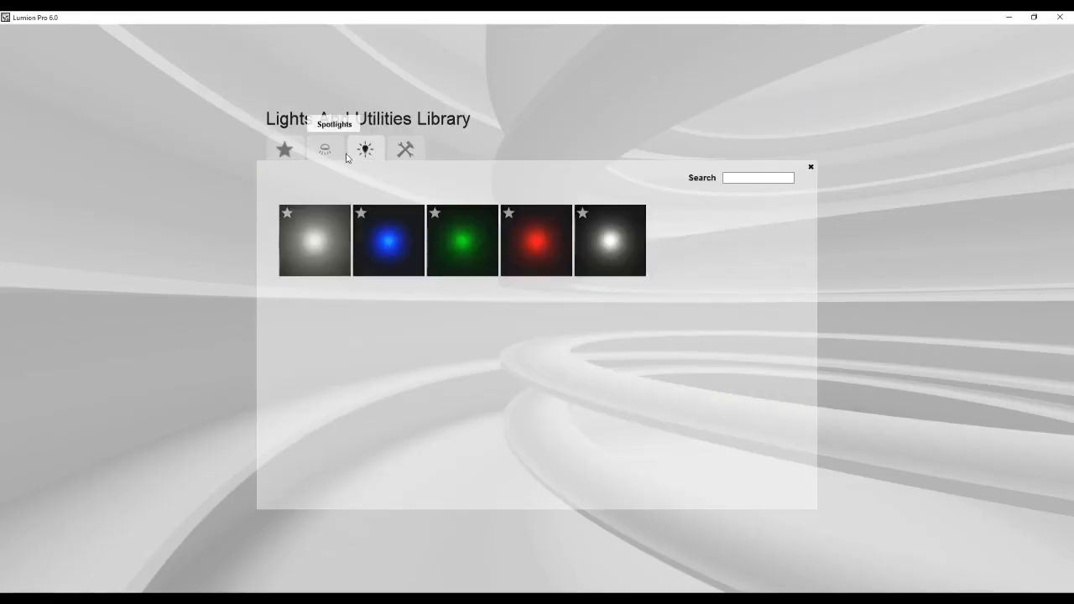
left_click(406, 149)
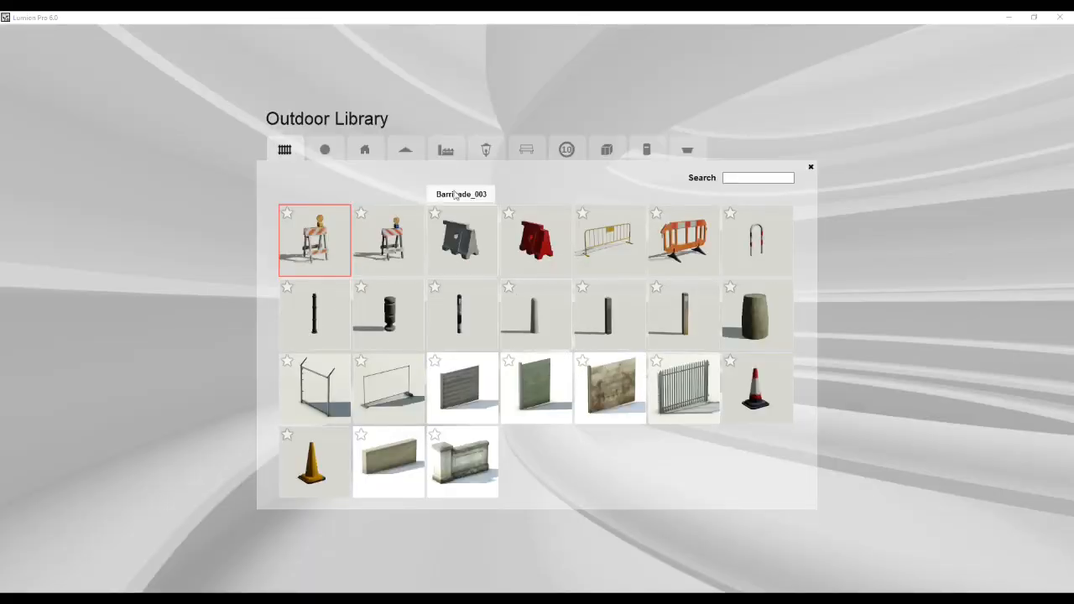
- View the Outdoor Library's Industry category, then switch to the Character Library
left_click(446, 149)
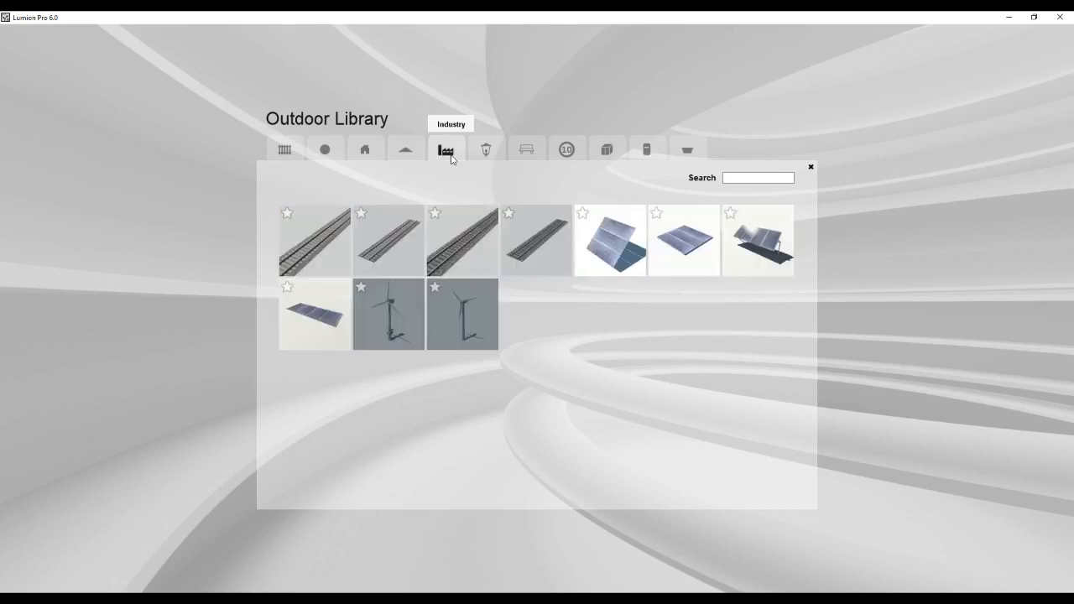
left_click(527, 150)
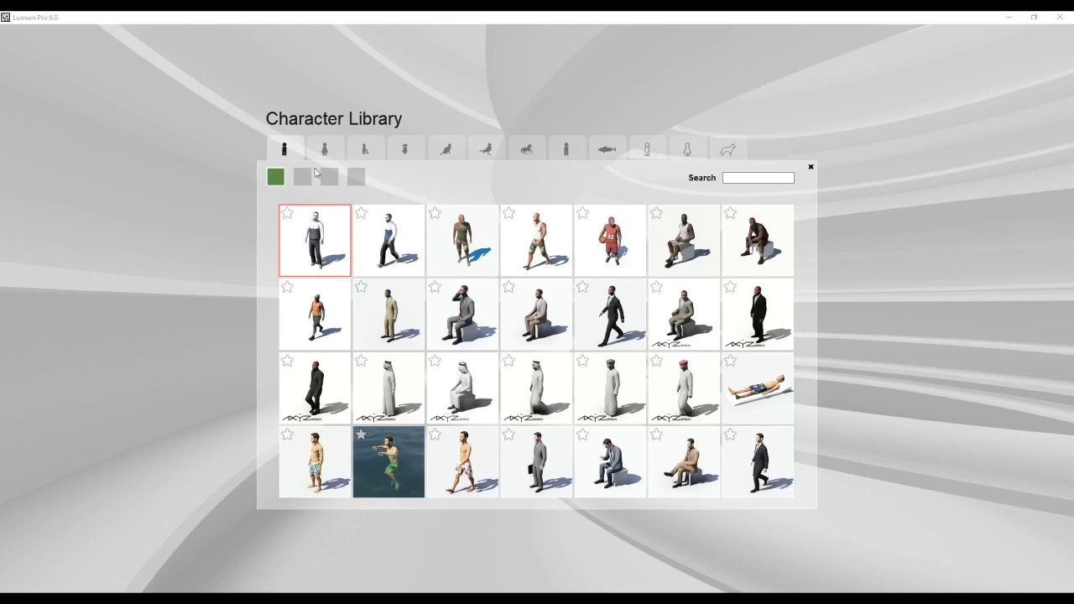
- Browse the Character Library's cats, 3D silhouettes and animal silhouettes, then close it
left_click(447, 147)
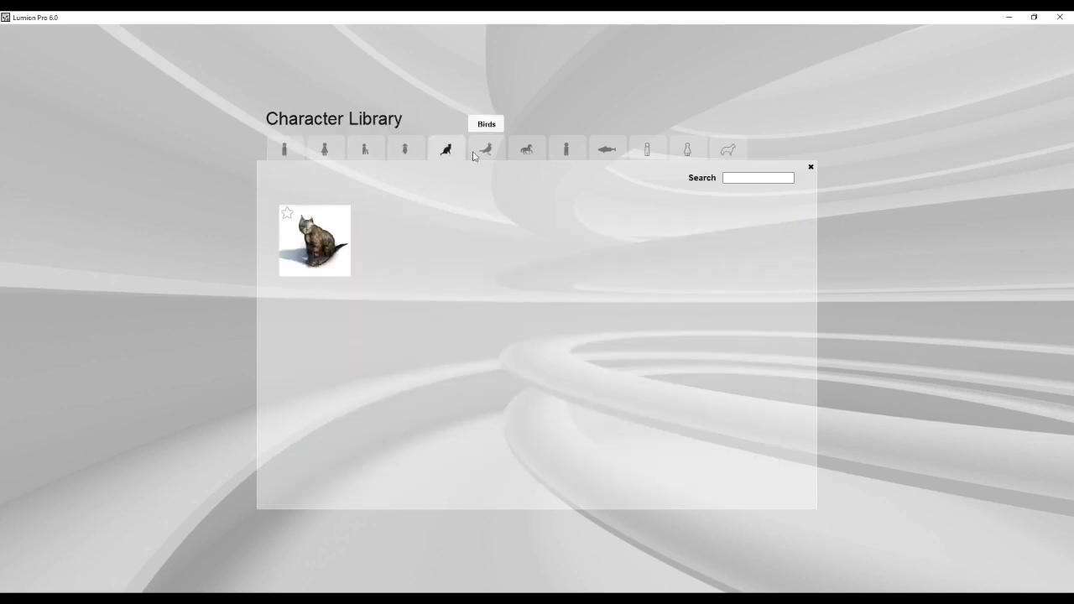
left_click(565, 148)
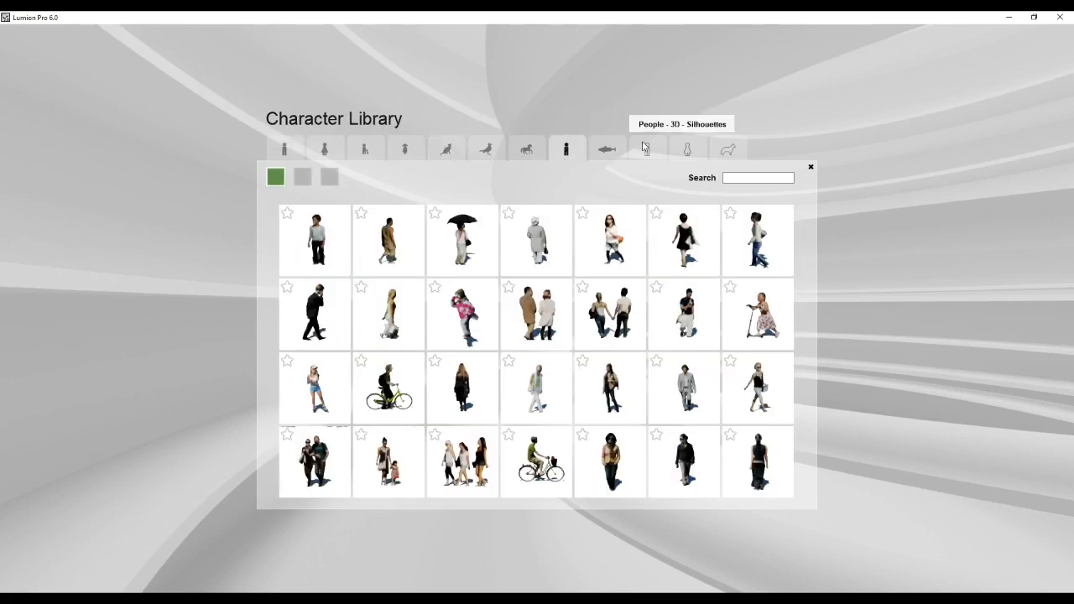
left_click(728, 148)
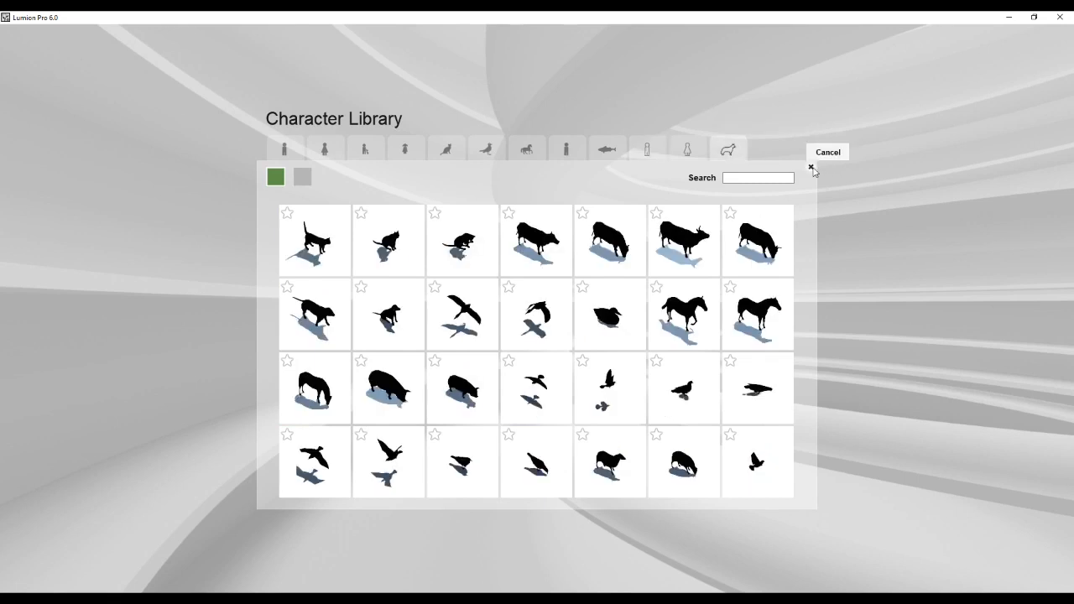
left_click(827, 151)
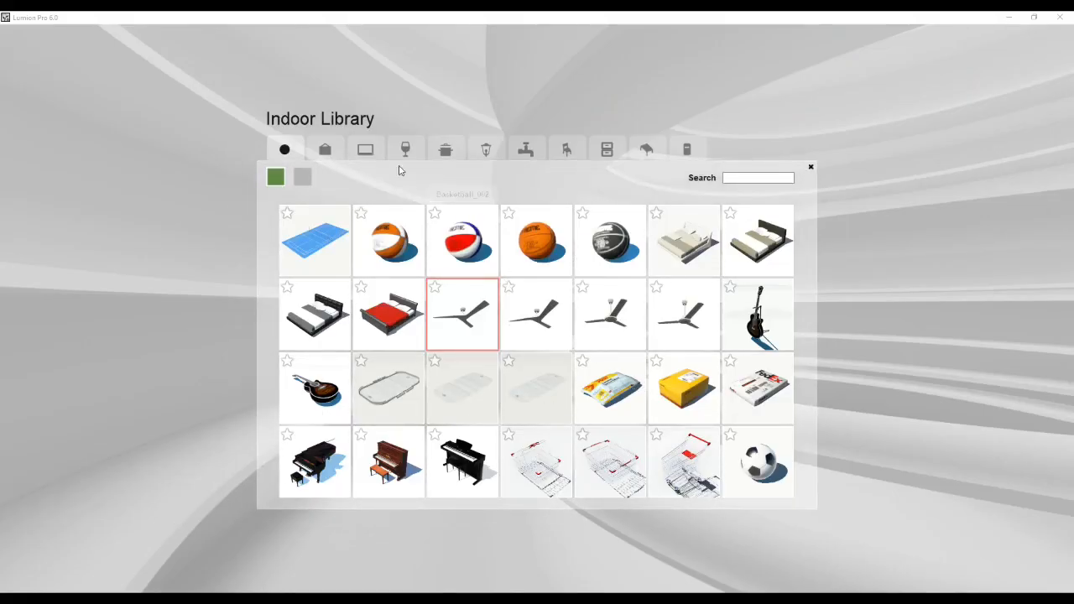
- Browse the Indoor Library's electronics, seating and table models, then close it without adding anything
left_click(366, 150)
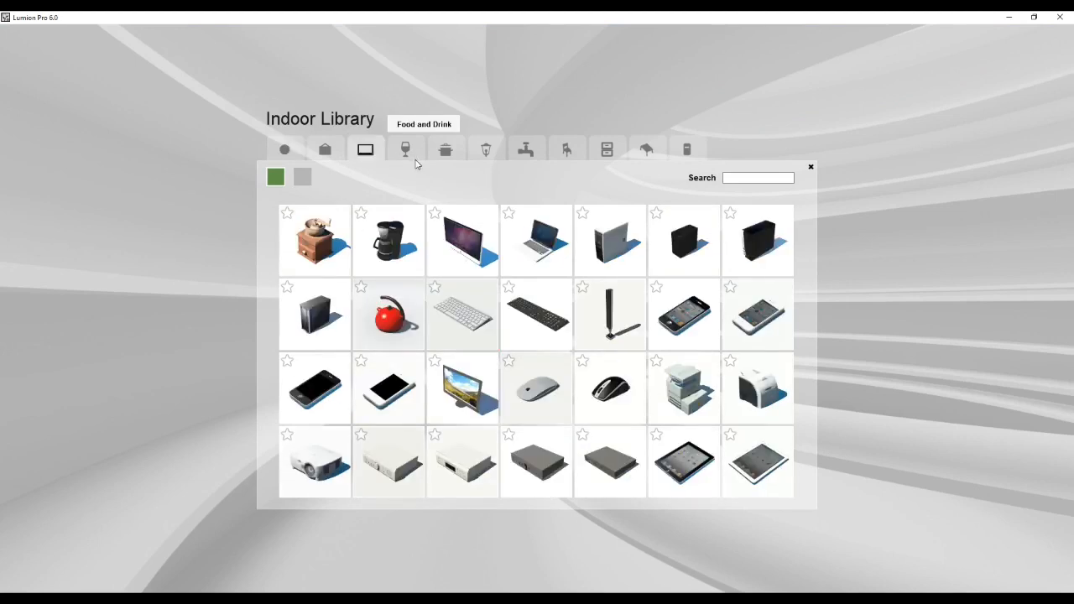
left_click(485, 150)
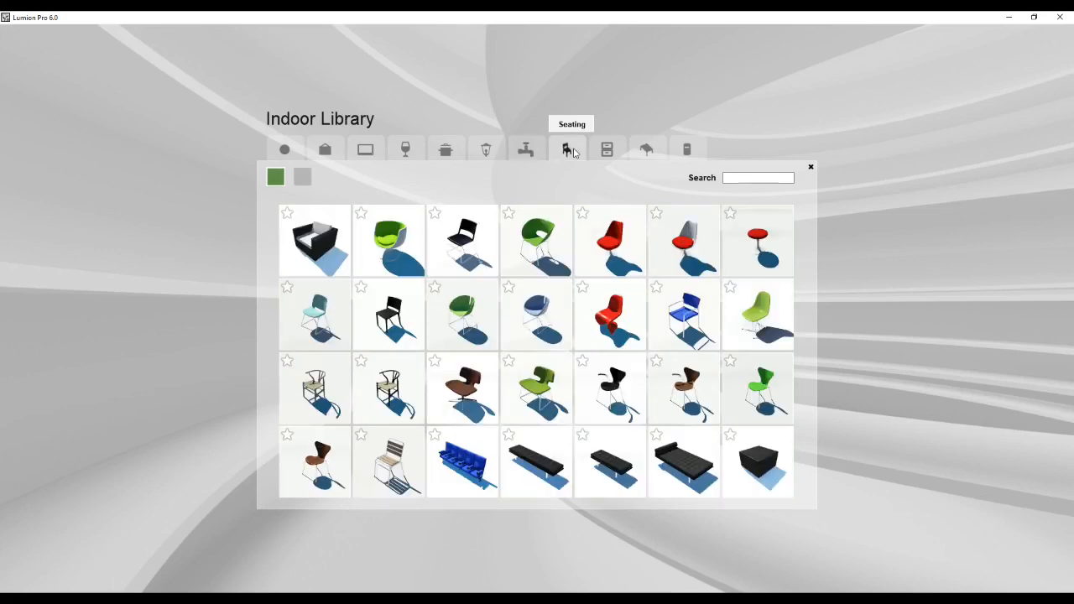
left_click(329, 177)
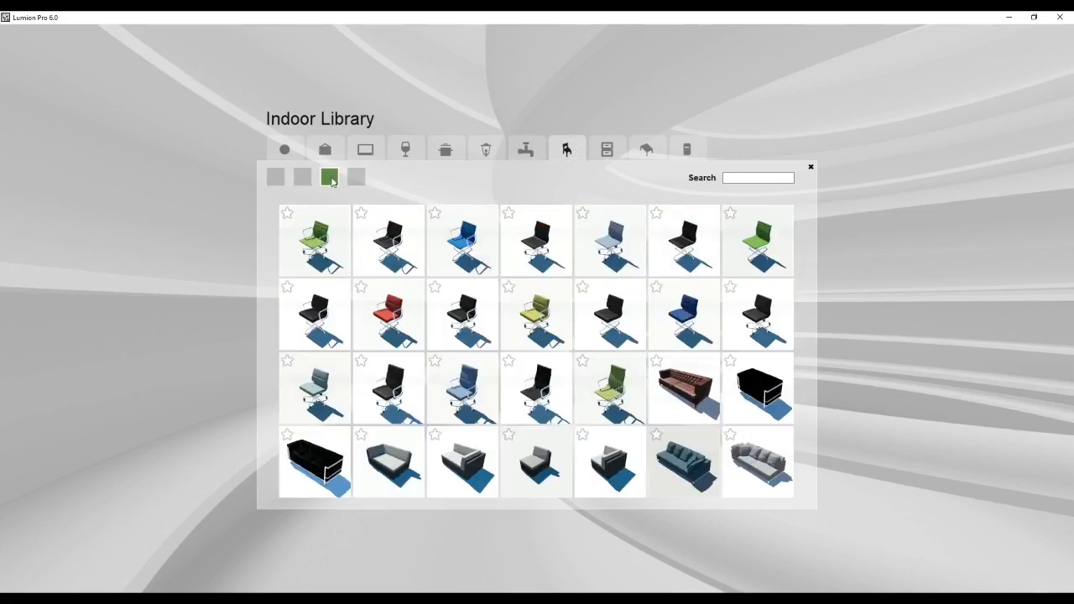
left_click(302, 176)
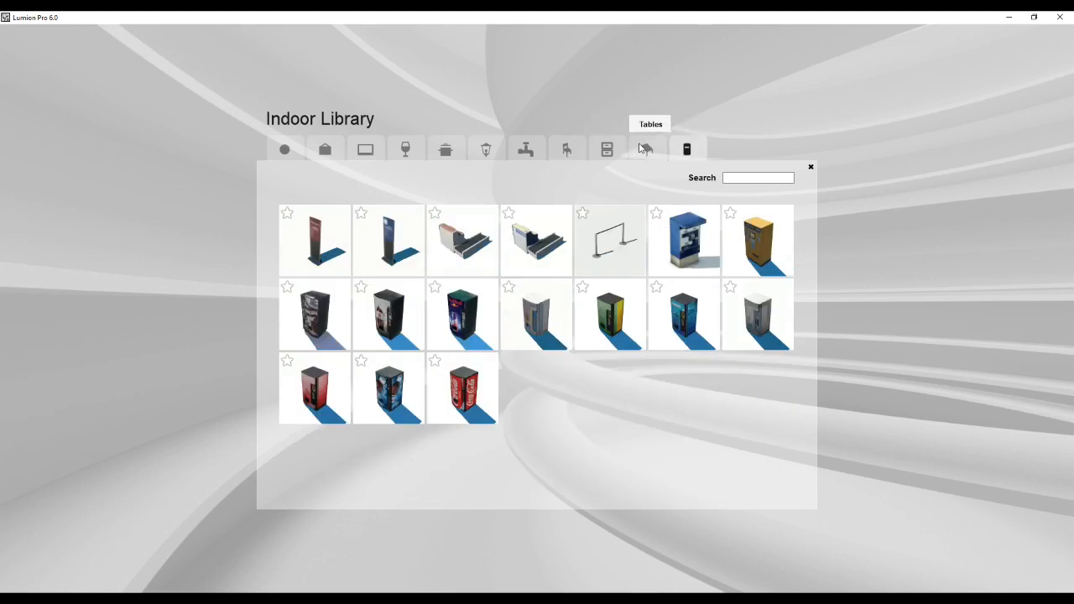
left_click(646, 149)
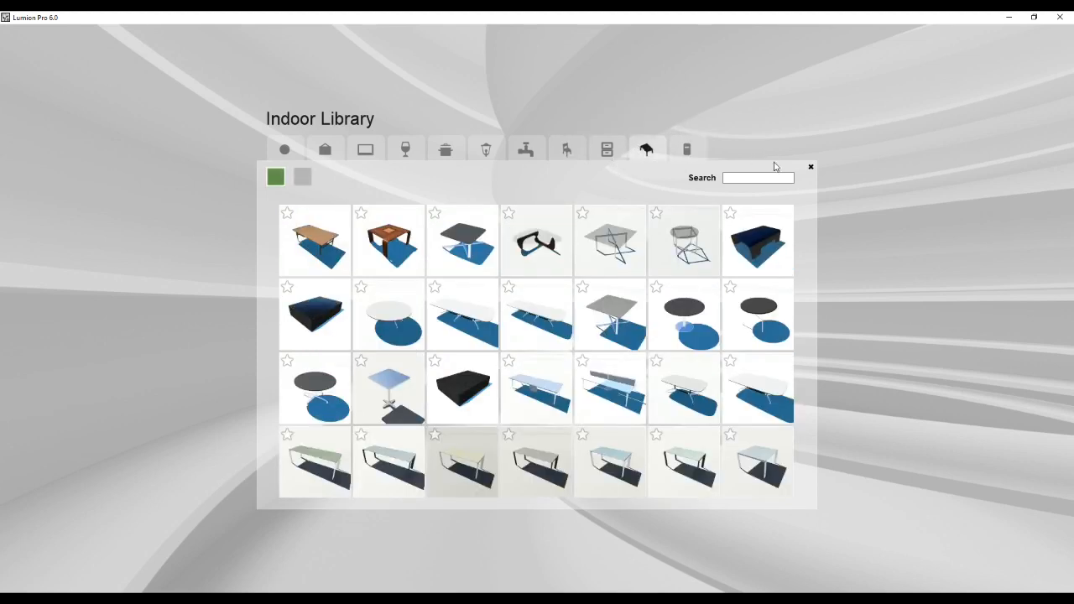
left_click(759, 178)
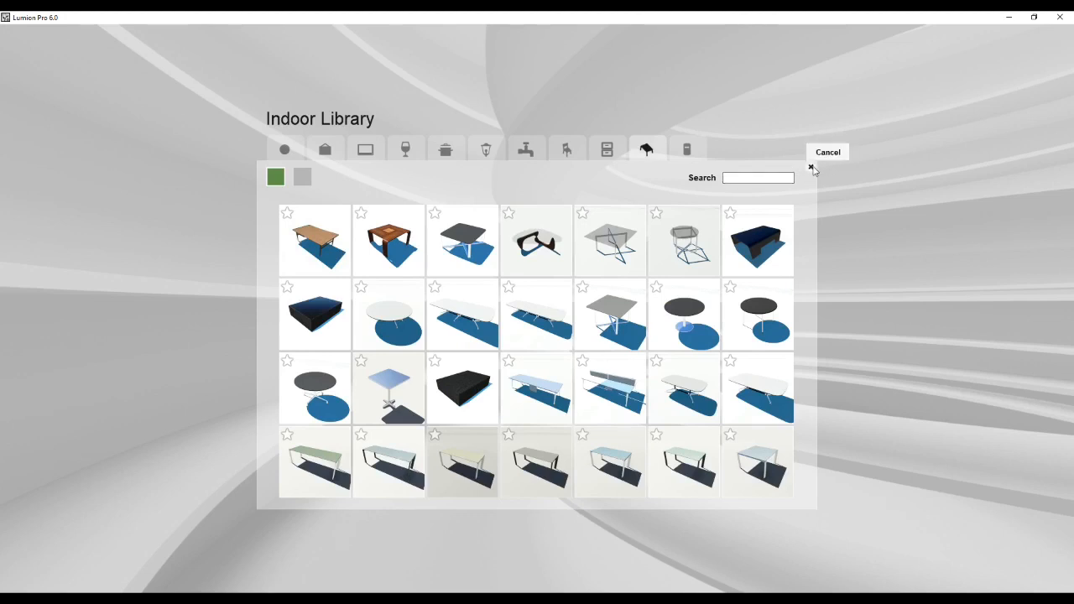
left_click(826, 151)
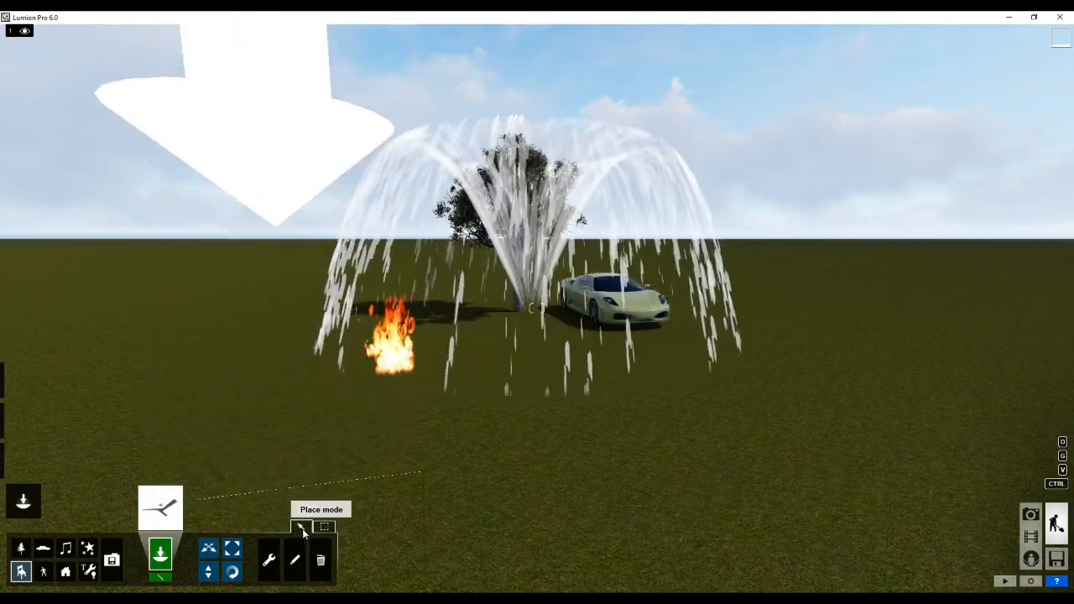
mouse_move(20, 571)
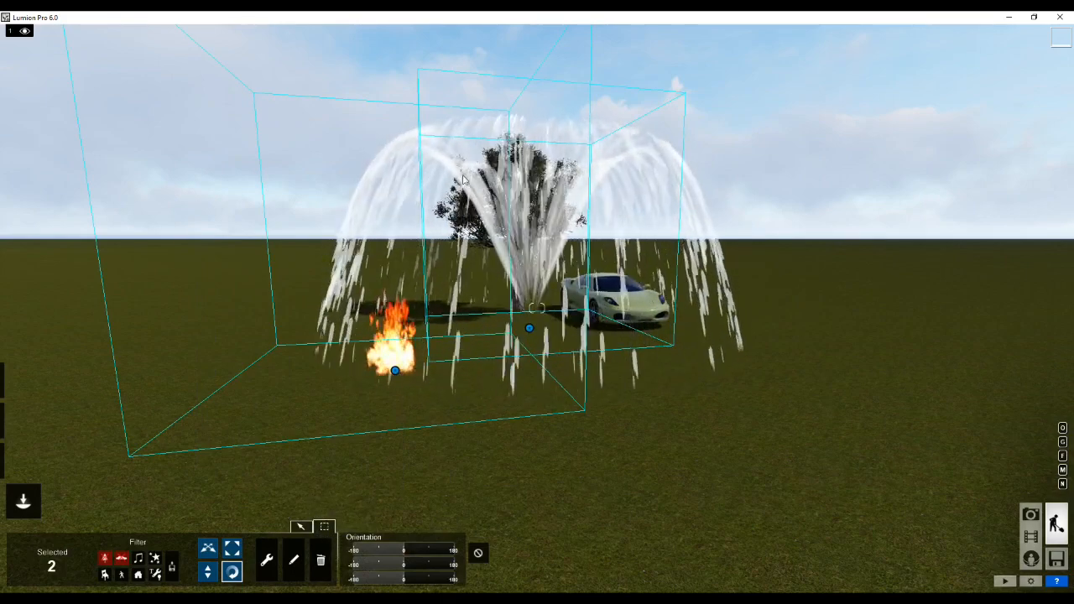
mouse_move(321, 560)
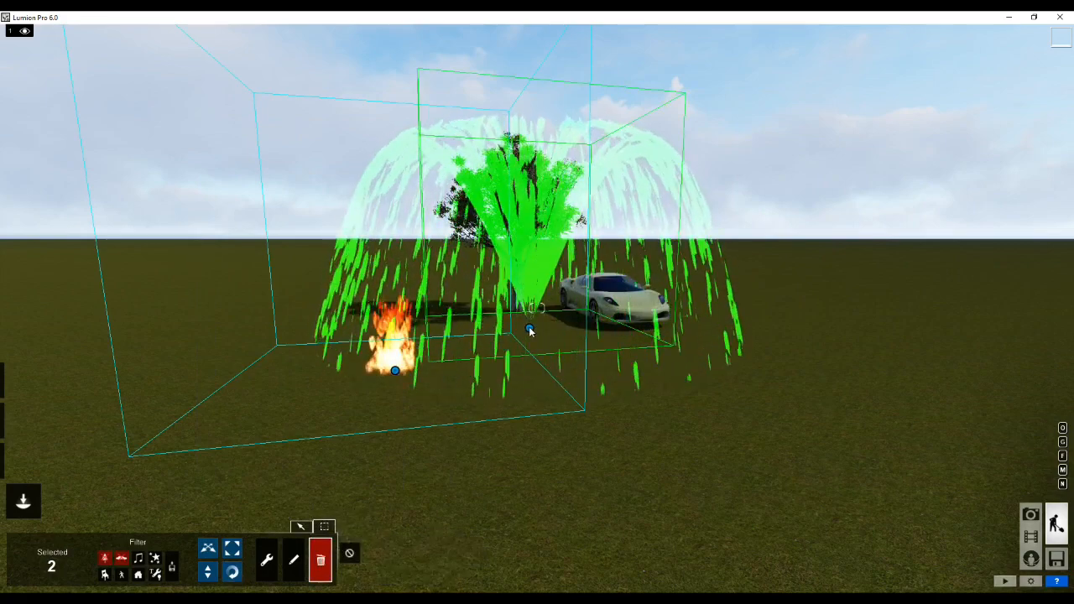
- Delete the two selected fire and fountain effects with the trash button
left_click(319, 561)
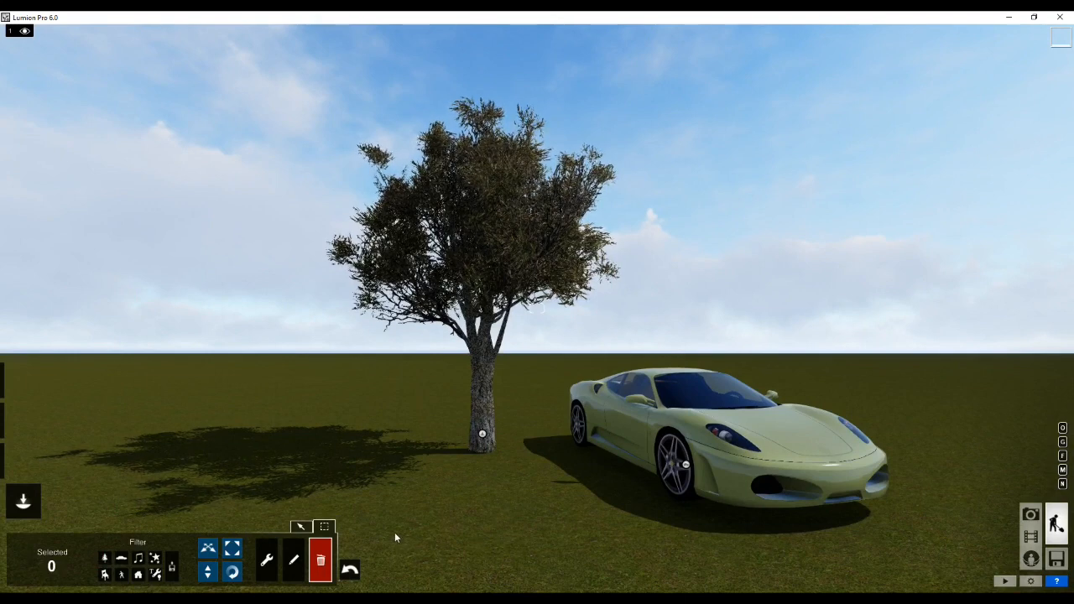
mouse_move(324, 526)
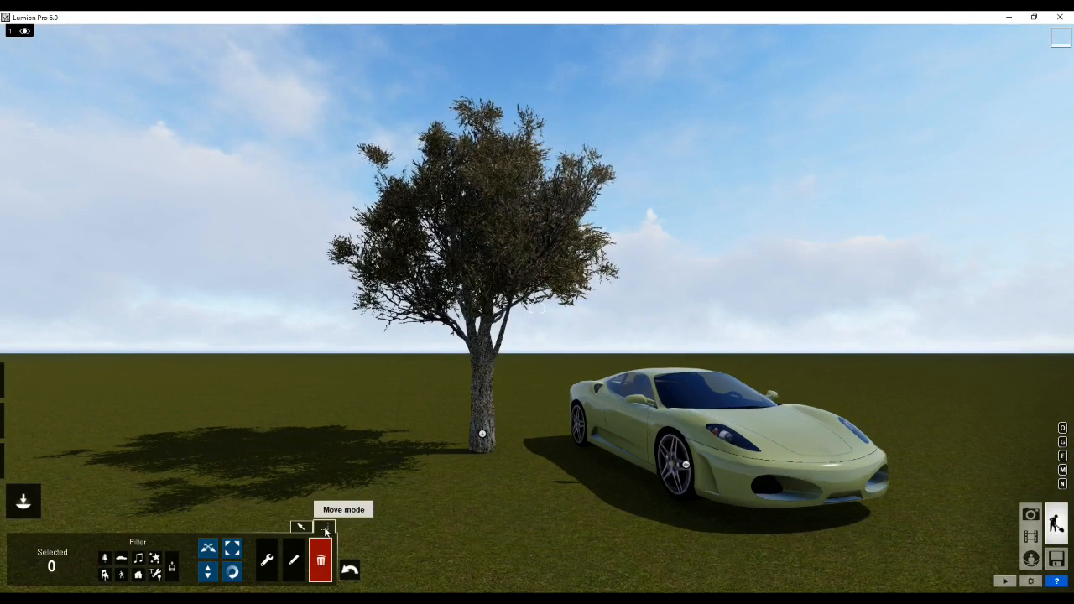
mouse_move(208, 547)
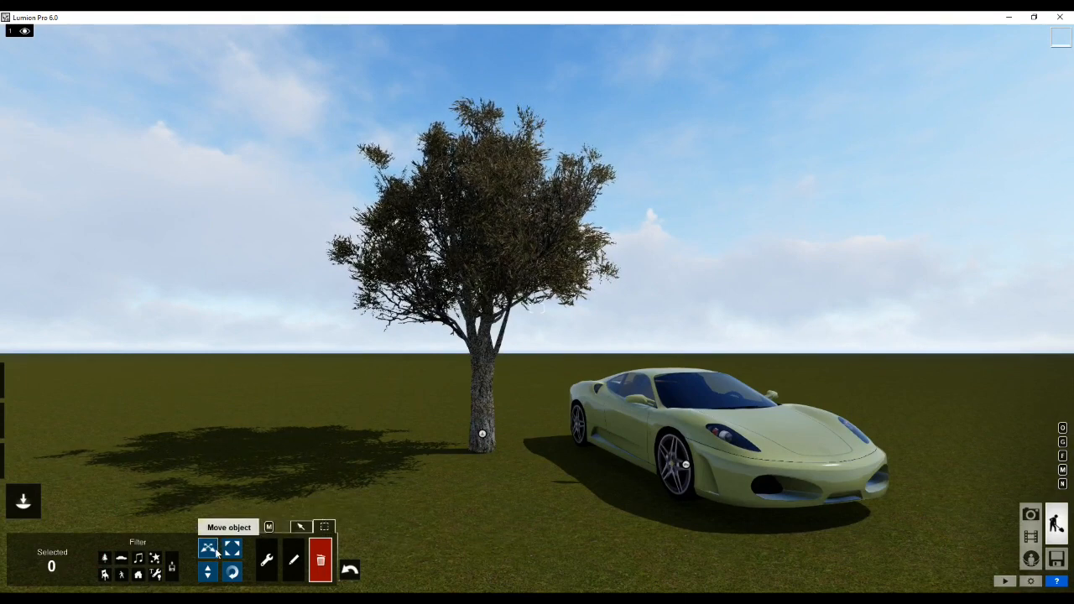
mouse_move(231, 571)
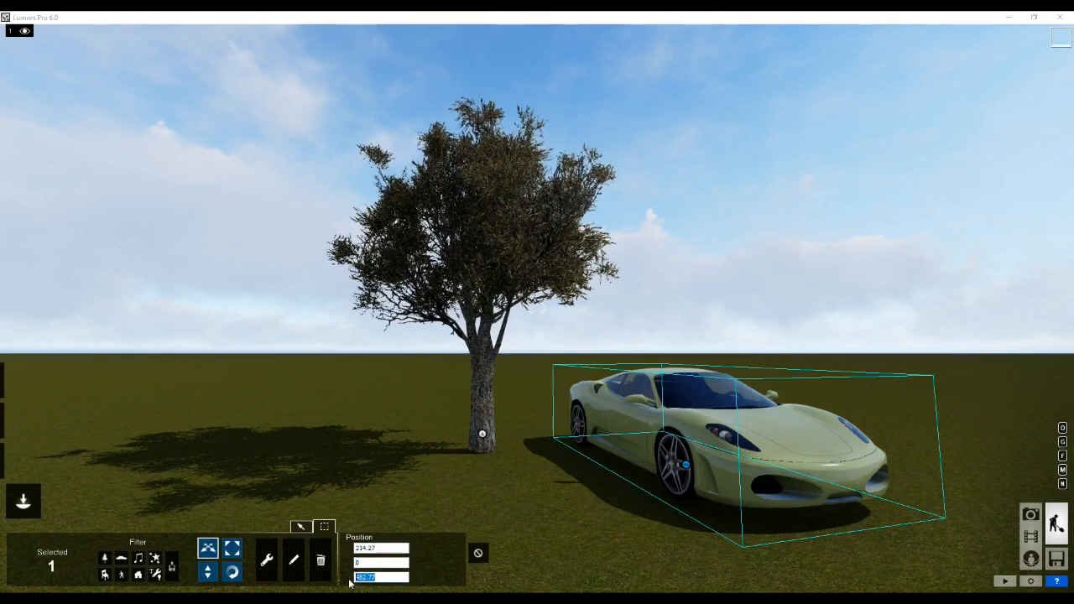
mouse_move(232, 547)
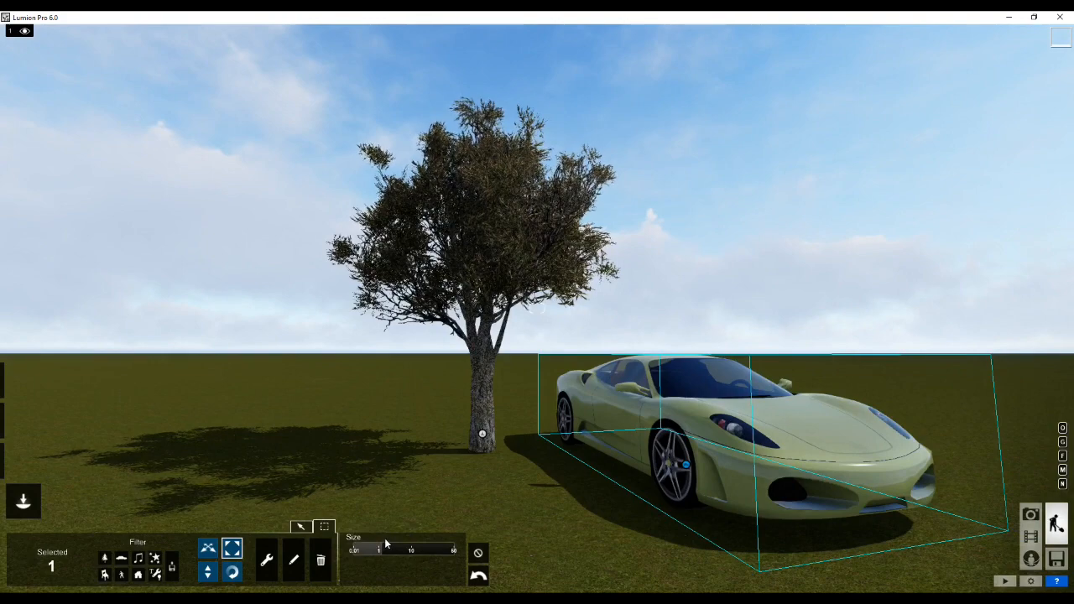
- Enlarge the sports car, turn it to a new heading, tilt its nose up, then return to Move
left_click(232, 572)
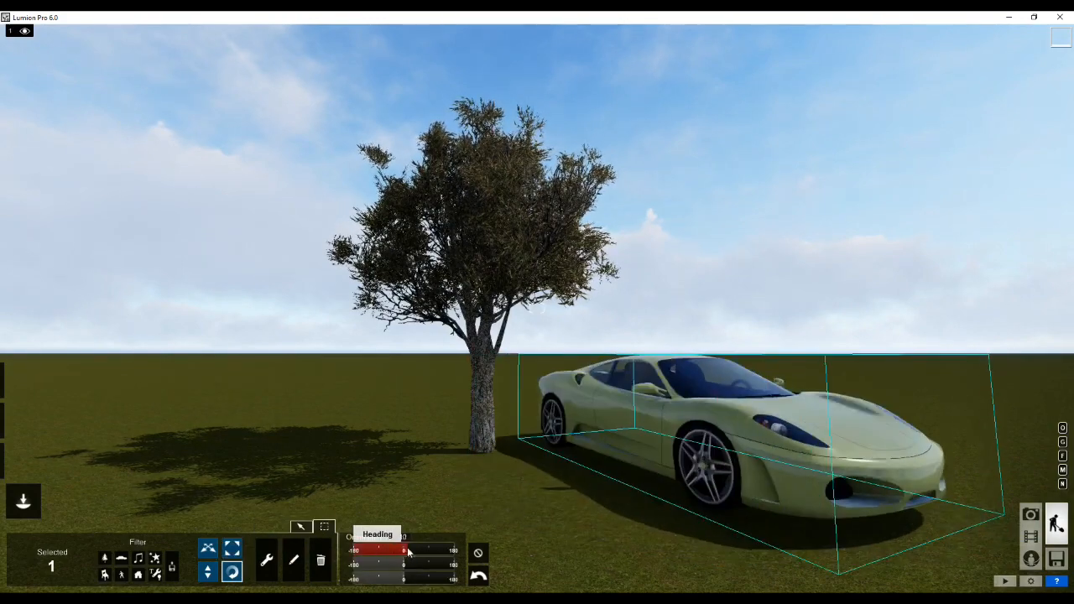
left_click_drag(383, 564, 406, 564)
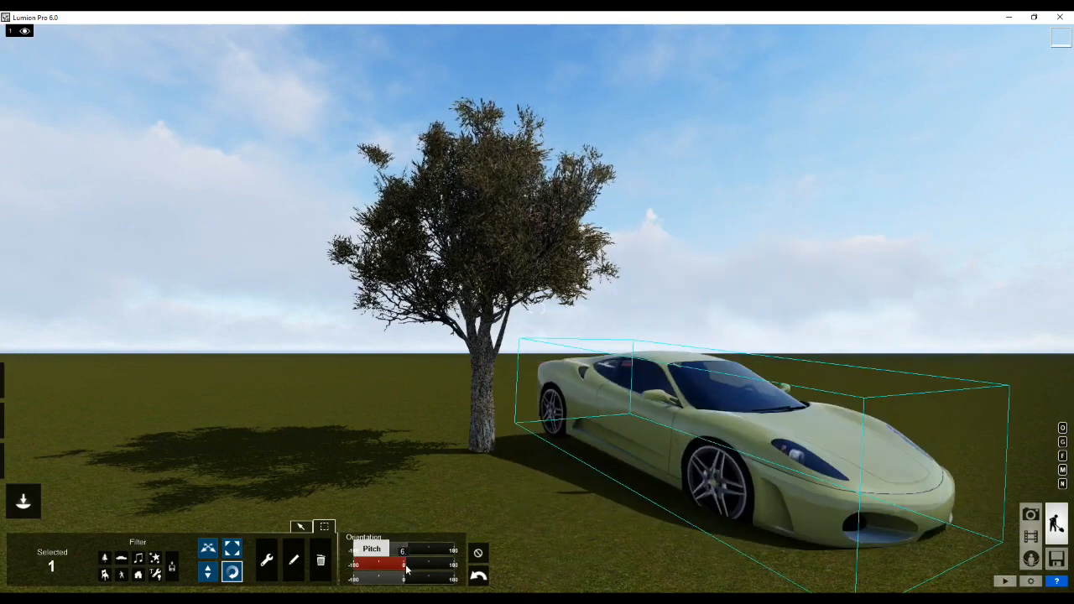
left_click_drag(423, 564, 390, 564)
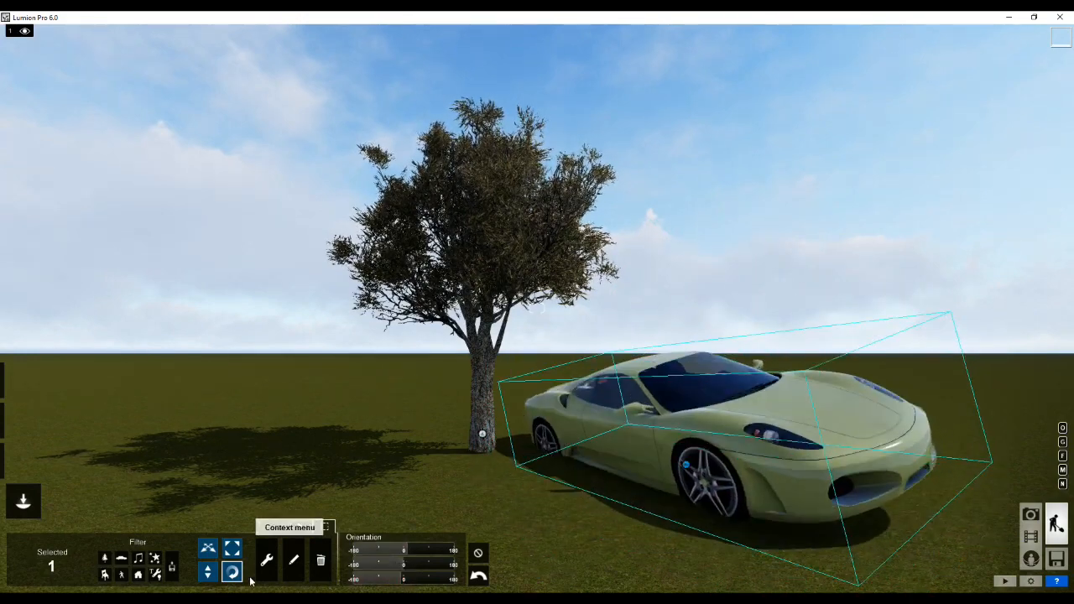
left_click(208, 572)
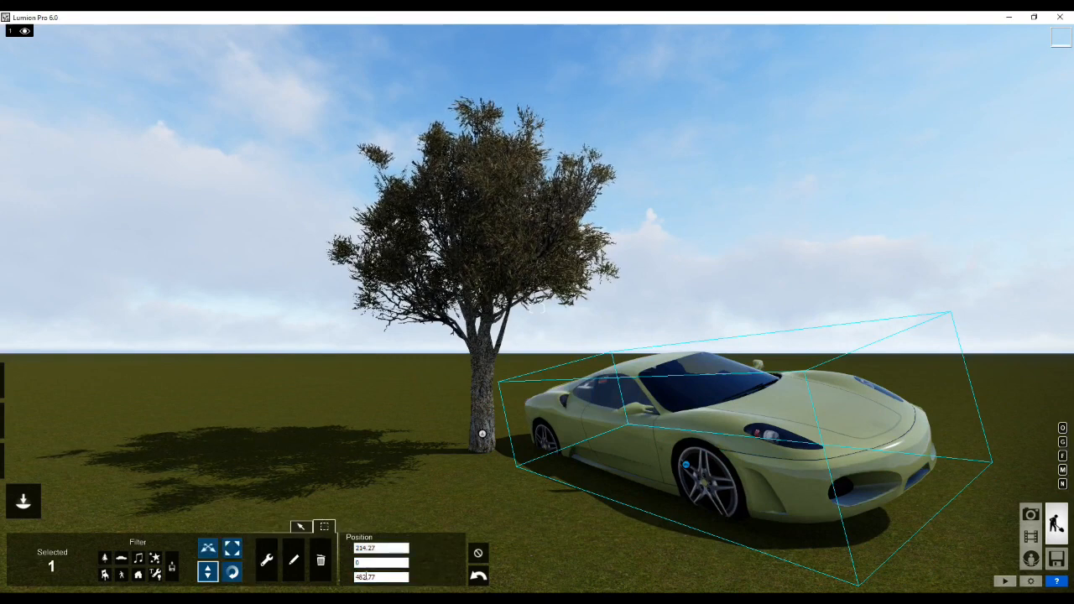
left_click(381, 578)
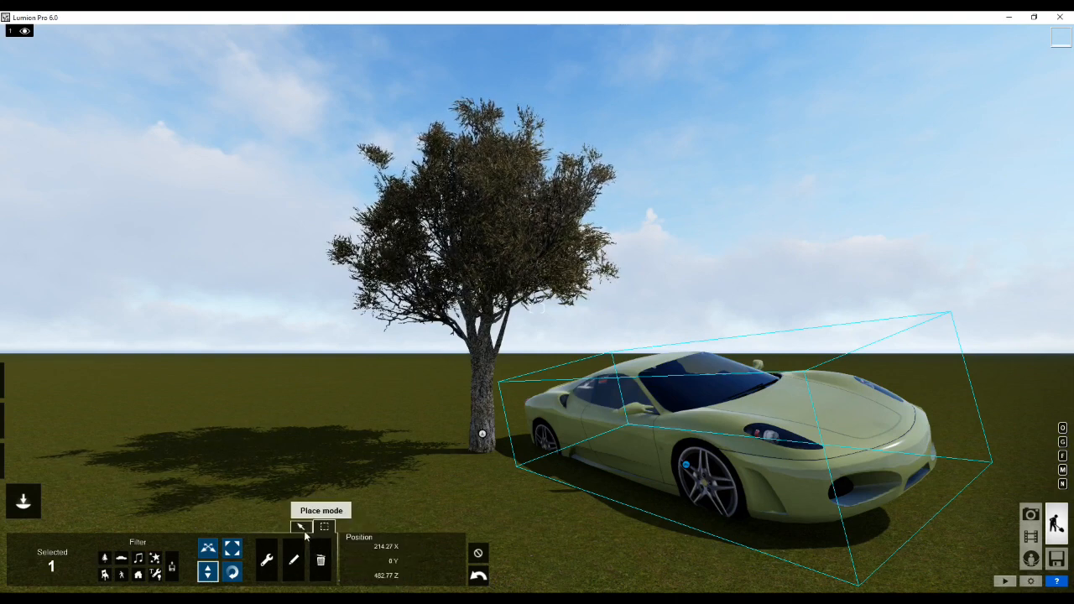
- Delete the car, then the tree via the Nature category, leaving an empty grass field
left_click(326, 527)
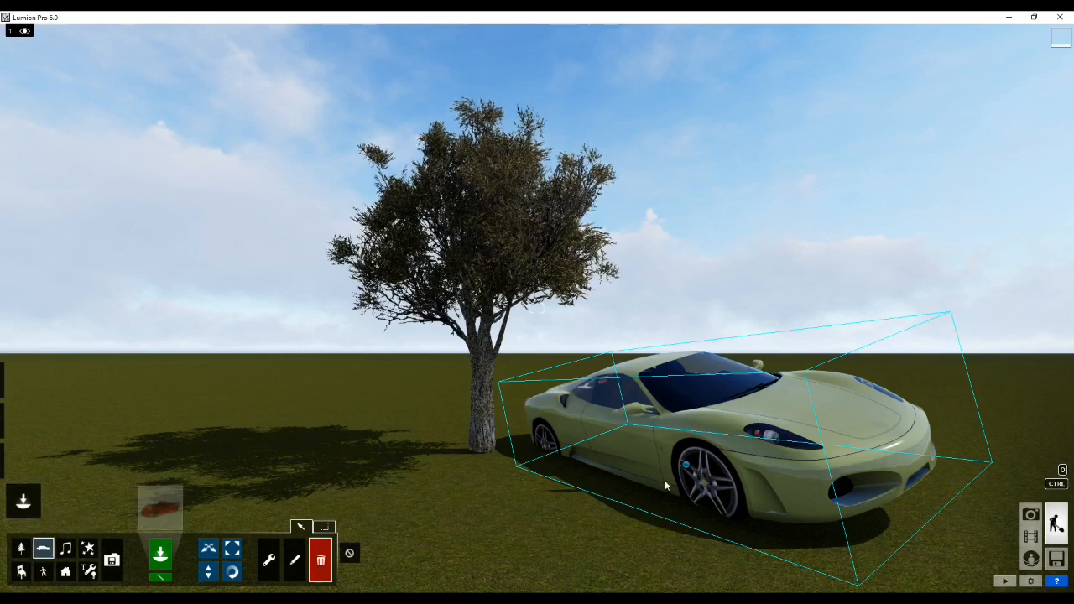
left_click(318, 560)
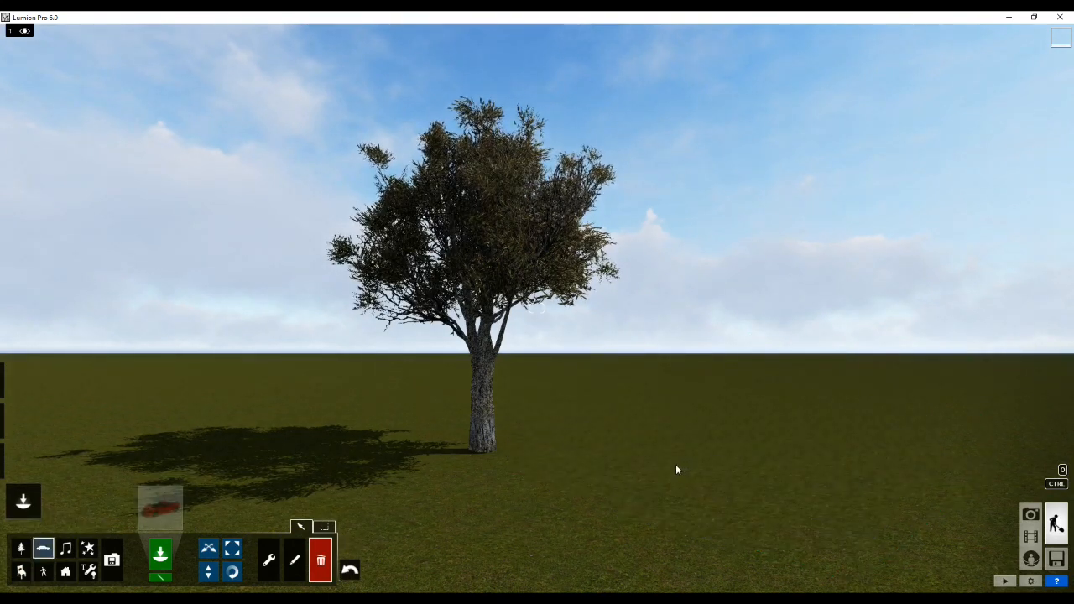
mouse_move(20, 547)
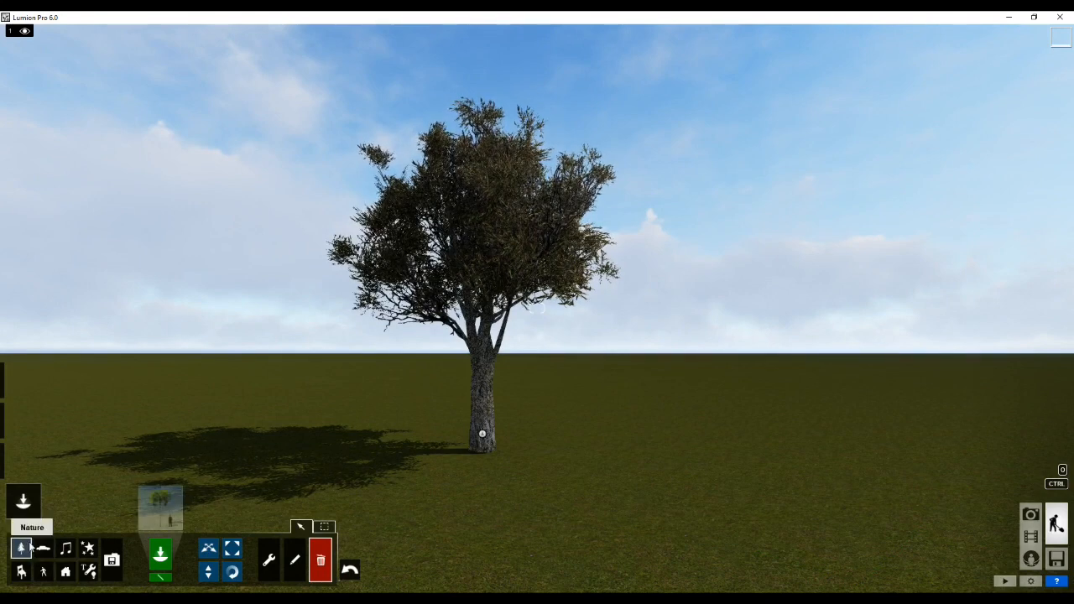
left_click(484, 433)
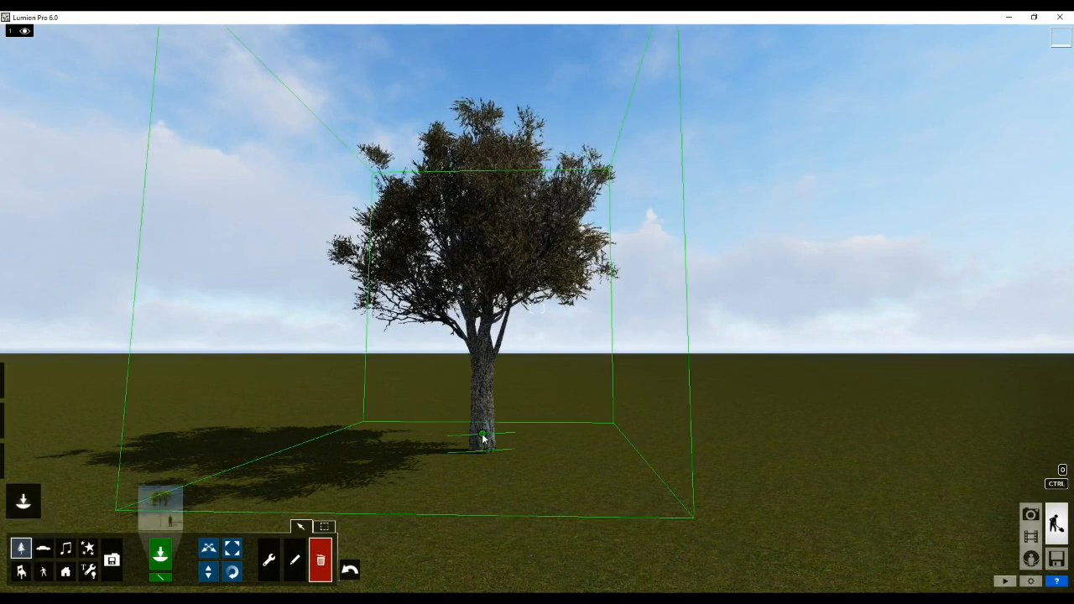
left_click(319, 561)
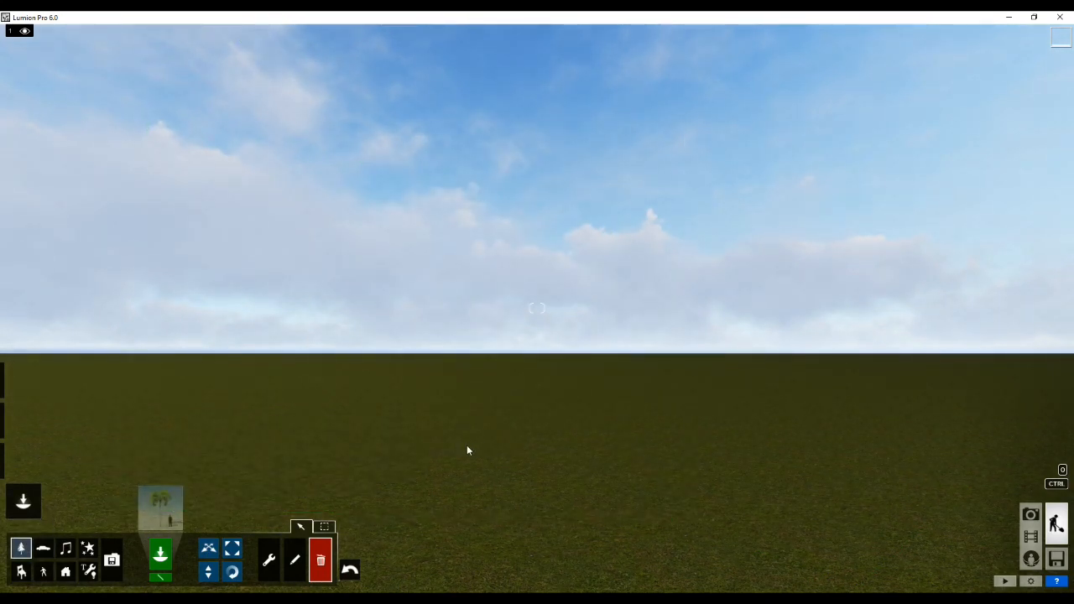